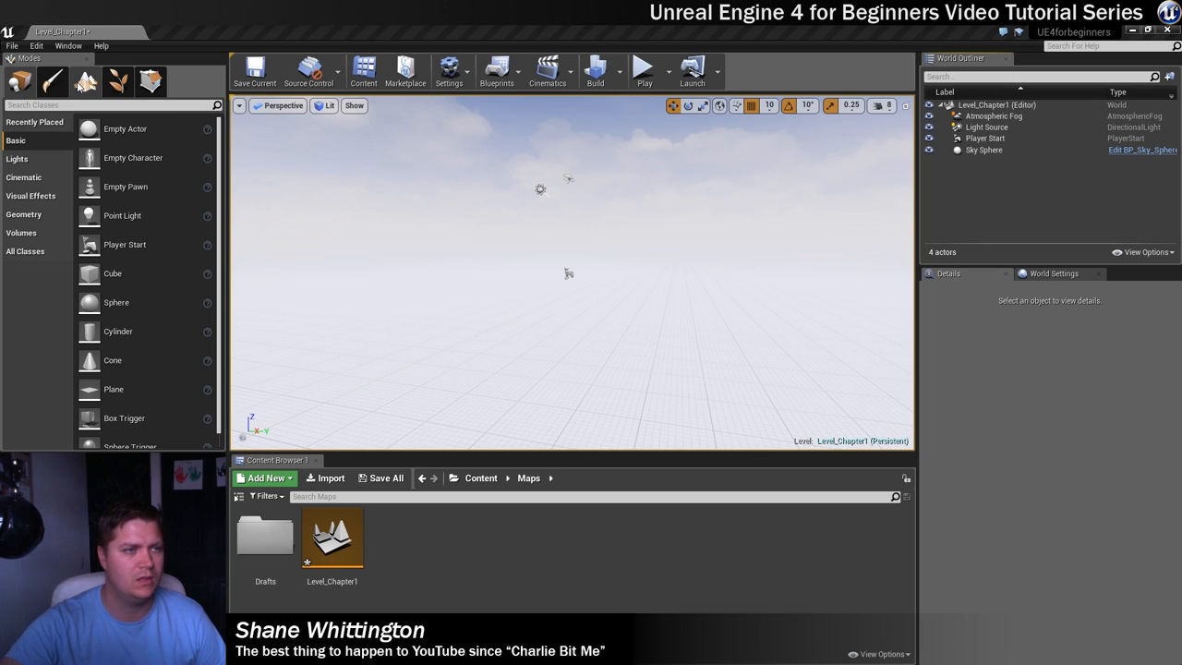
{"action": "mouse_move", "coordinate": [85, 81]}
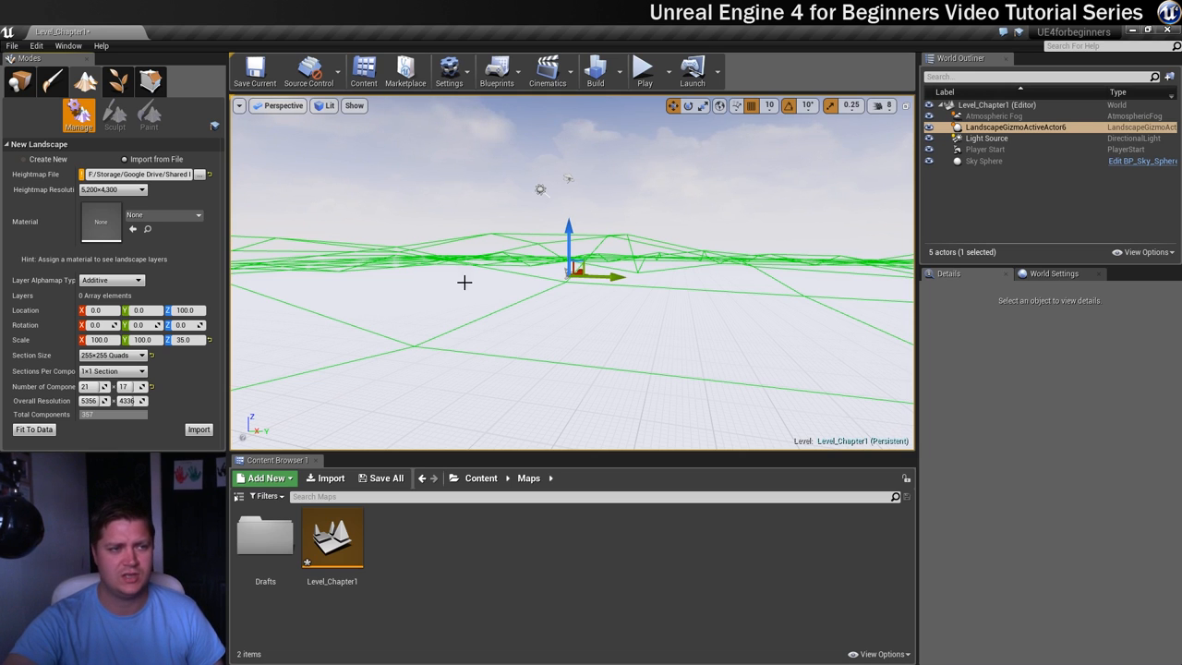
Configure a new landscape with a smaller section size and Number of Components 1
{"action": "left_click", "coordinate": [24, 158]}
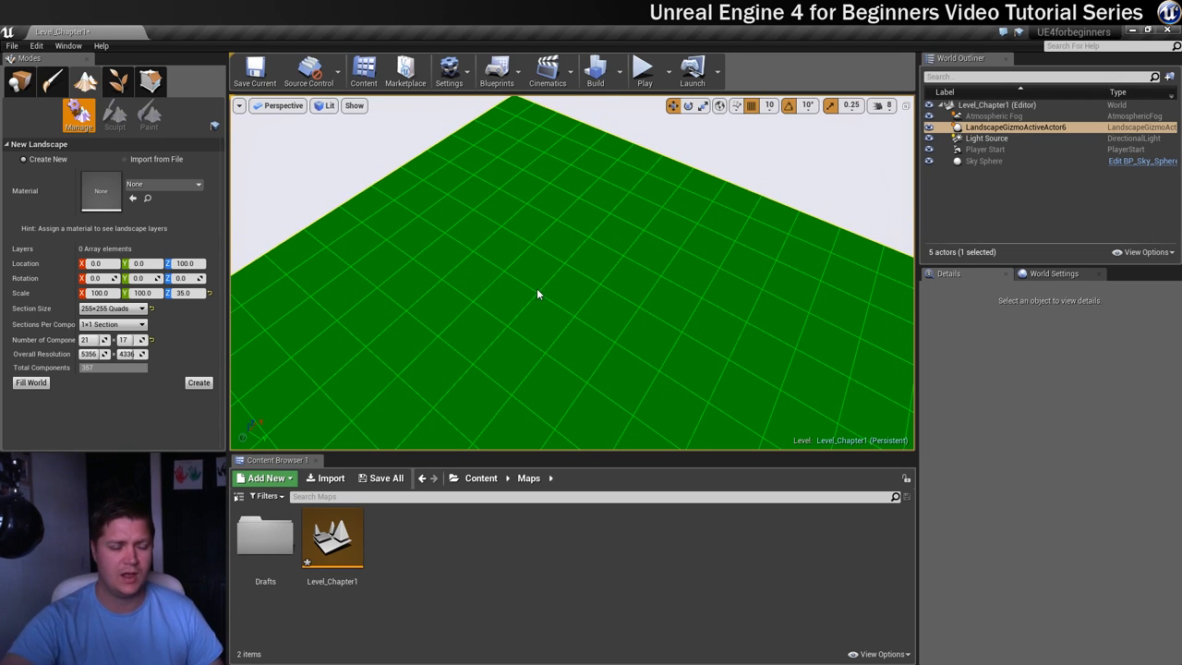
{"action": "left_click", "coordinate": [140, 308]}
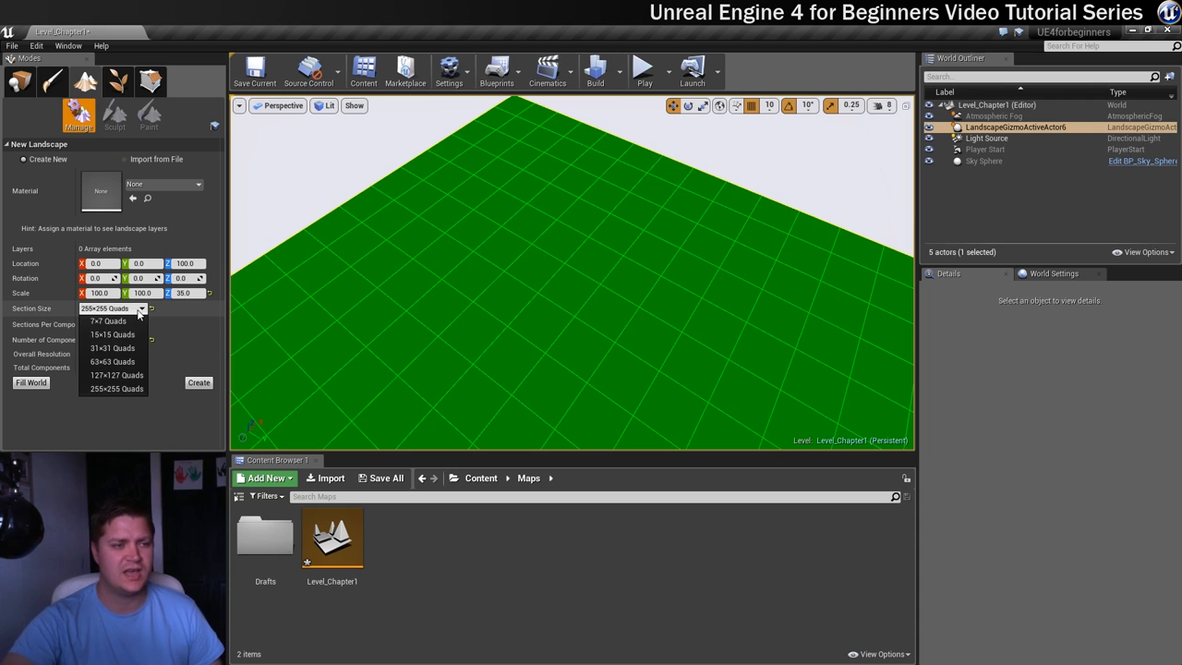
{"action": "left_click", "coordinate": [110, 347]}
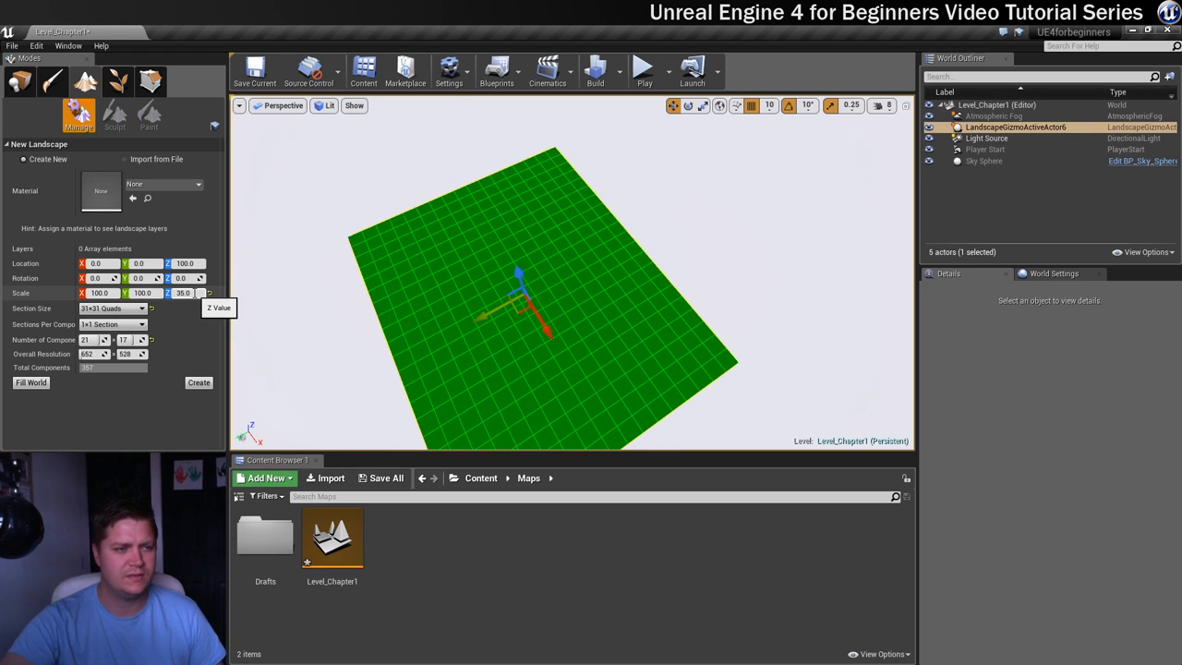
{"action": "type", "text": "100"}
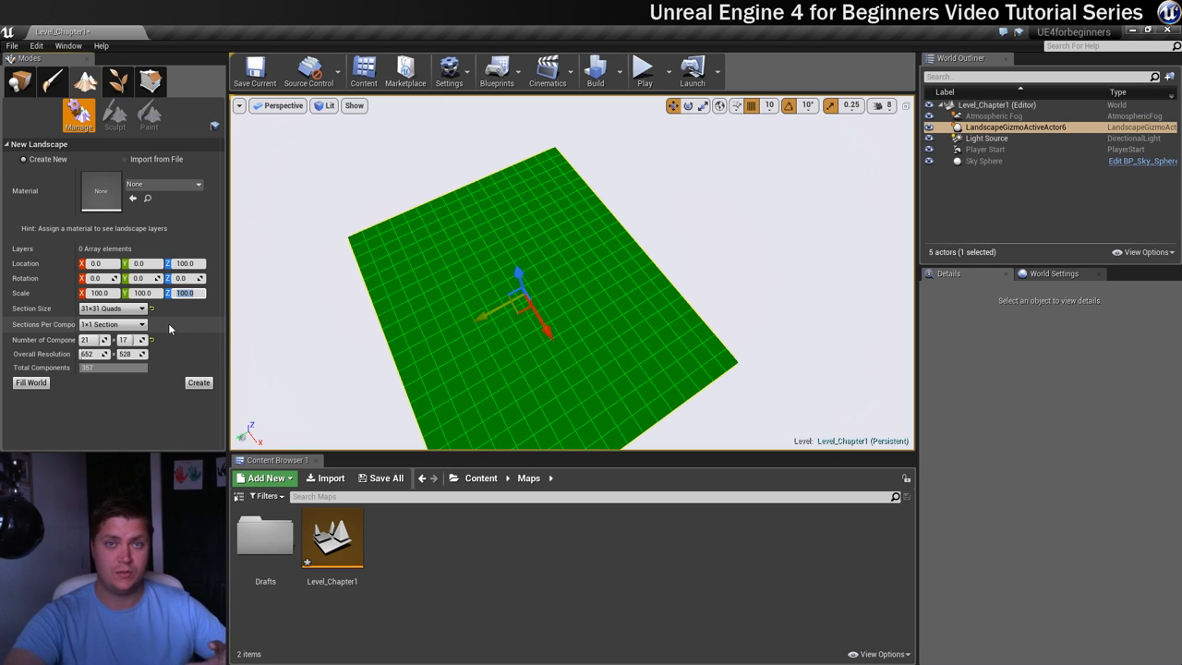
{"action": "mouse_move", "coordinate": [96, 340]}
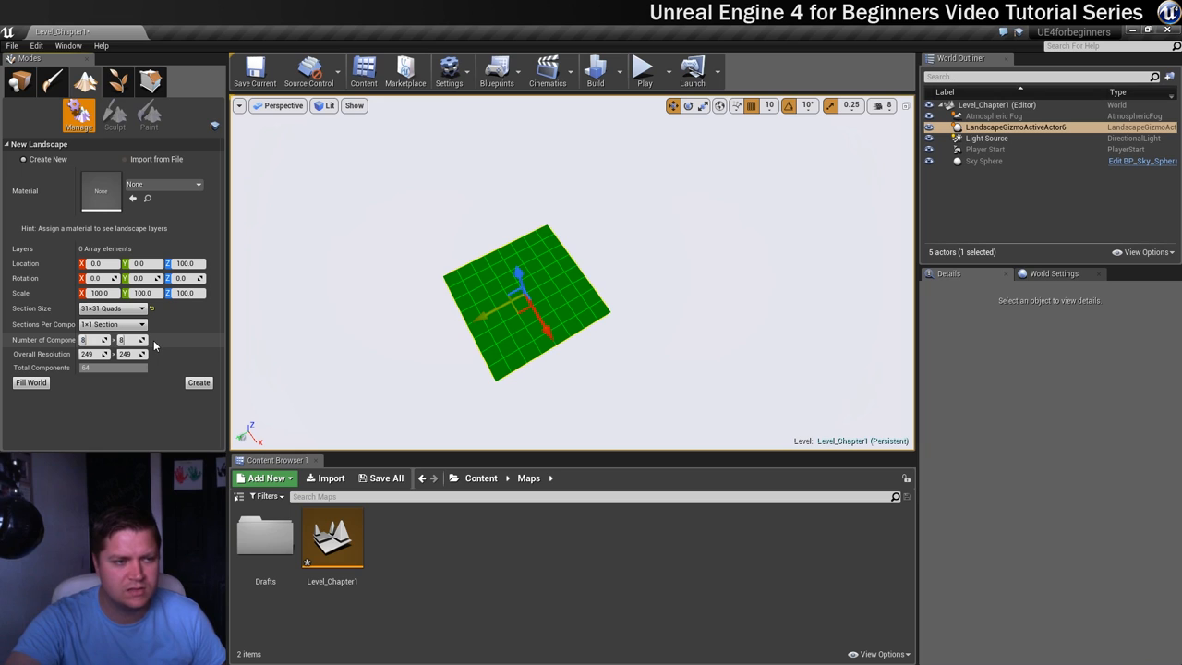
{"action": "mouse_move", "coordinate": [218, 348]}
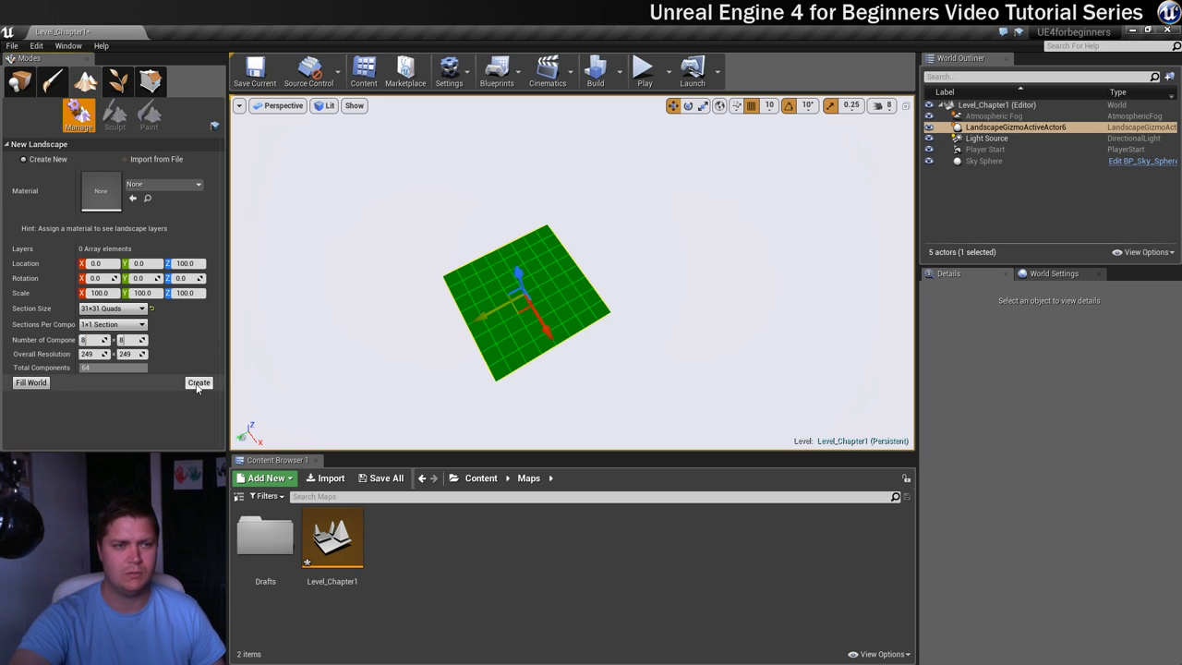
Create the small flat landscape so it appears in the level, ready for sculpting
{"action": "left_click", "coordinate": [200, 382]}
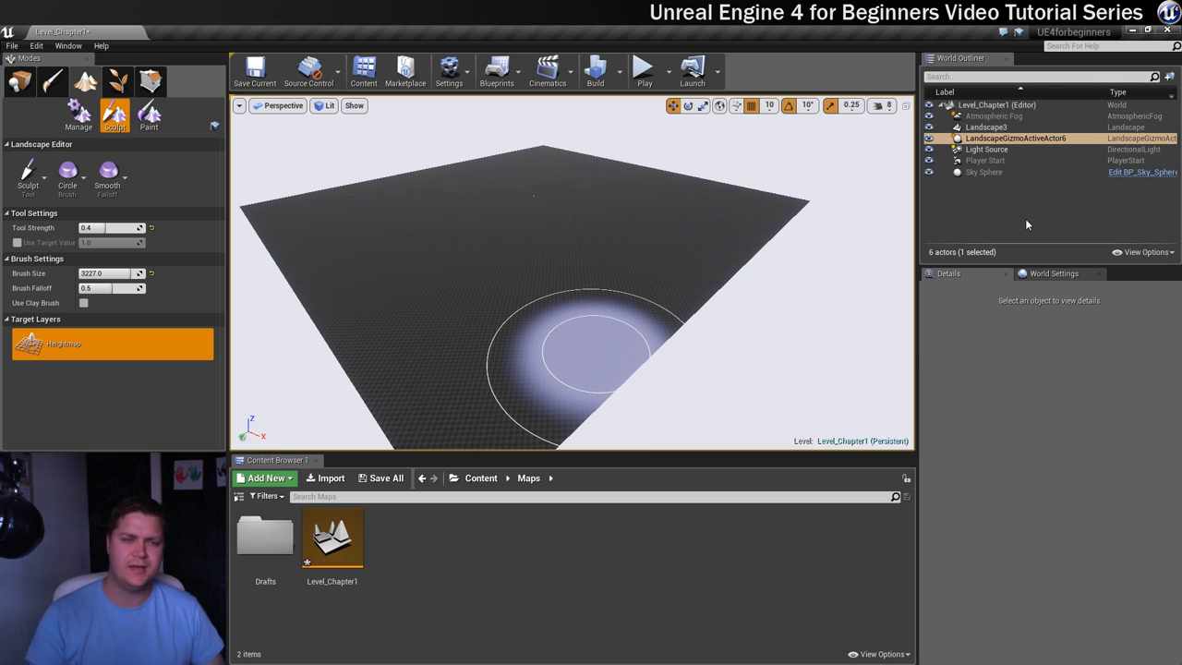
{"action": "mouse_move", "coordinate": [645, 70]}
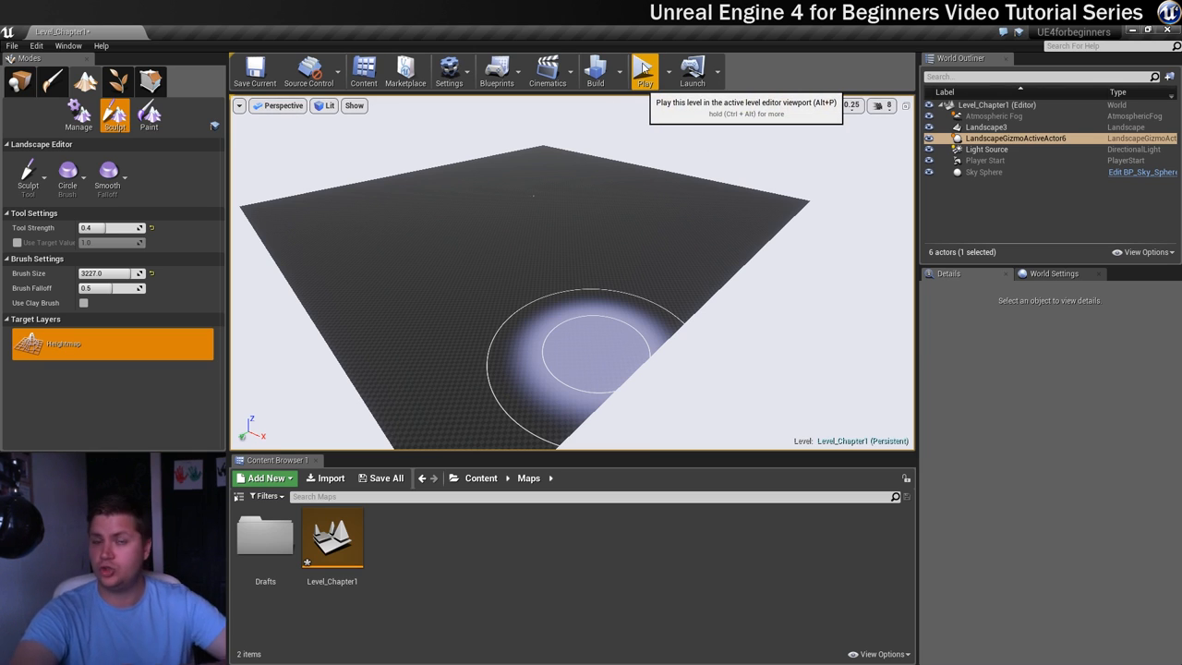
Run a quick first-person play test of the level and stop it
{"action": "left_click", "coordinate": [644, 70]}
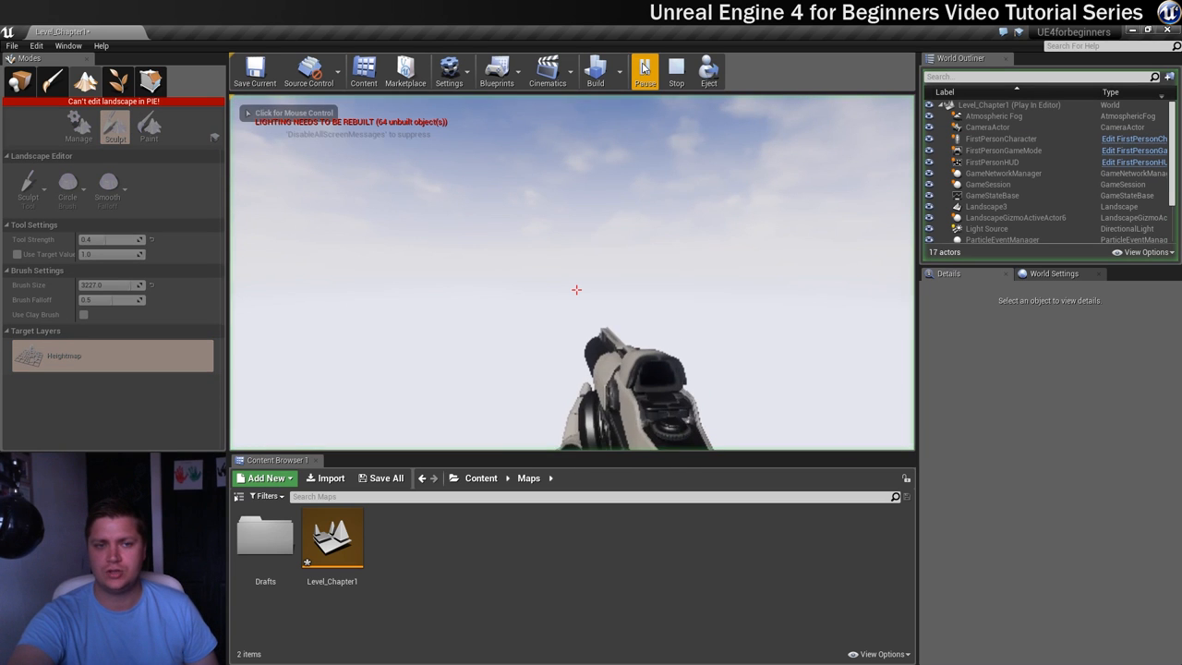
{"action": "left_click", "coordinate": [644, 70]}
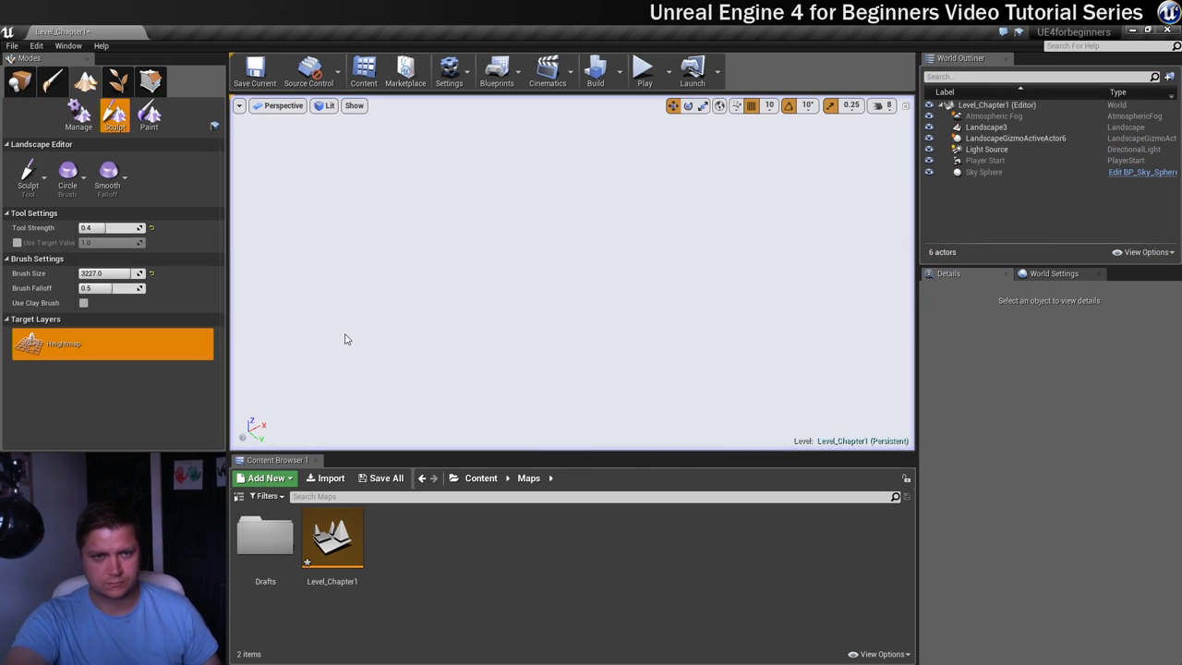
{"action": "mouse_move", "coordinate": [894, 183]}
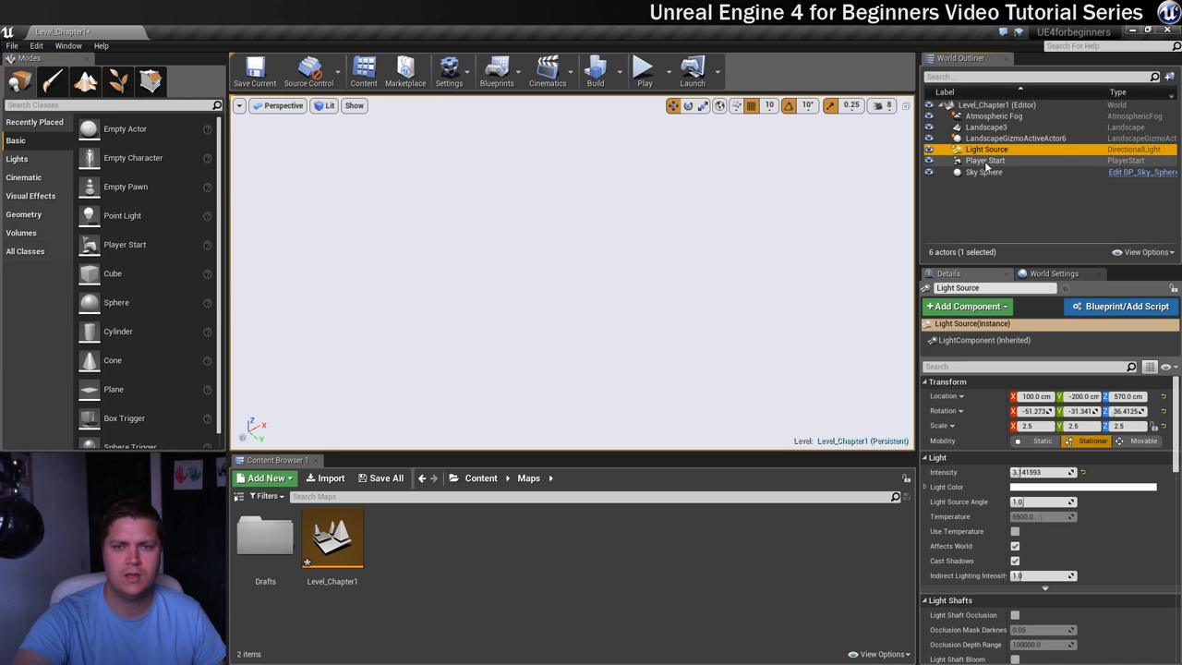
Select the Player Start and lift it higher above the landscape along its Z axis
{"action": "left_click", "coordinate": [986, 158]}
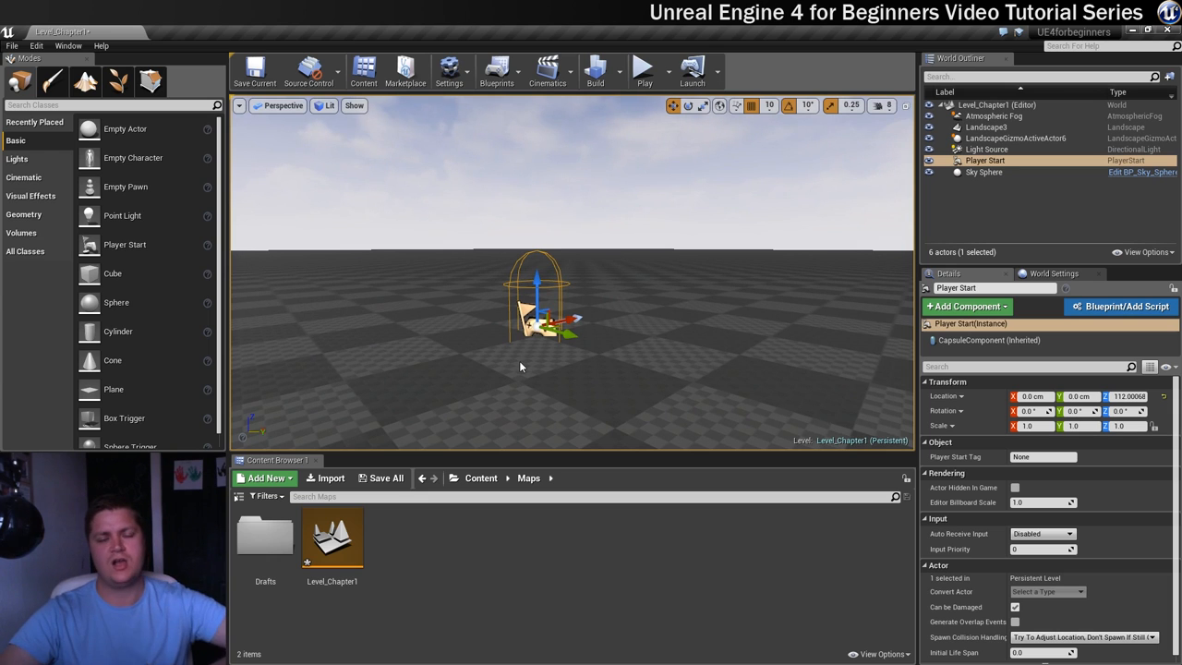
{"action": "left_click_drag", "start_coordinate": [520, 366], "coordinate": [639, 179]}
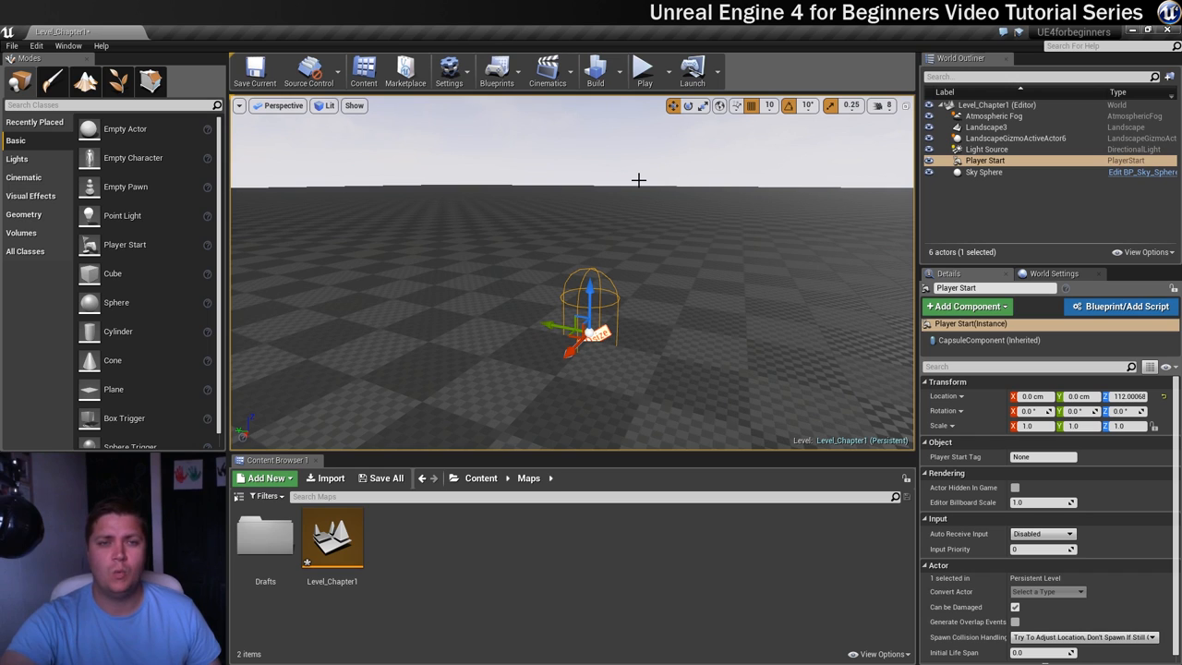
{"action": "mouse_move", "coordinate": [628, 202]}
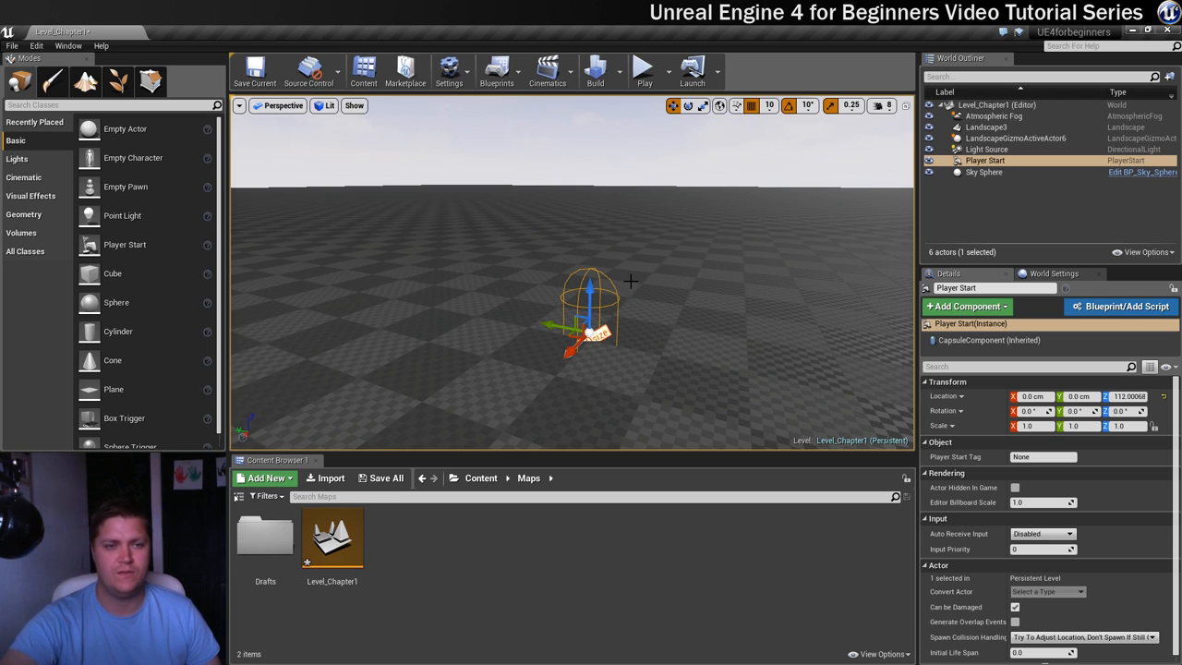
{"action": "left_click_drag", "start_coordinate": [589, 288], "coordinate": [589, 229]}
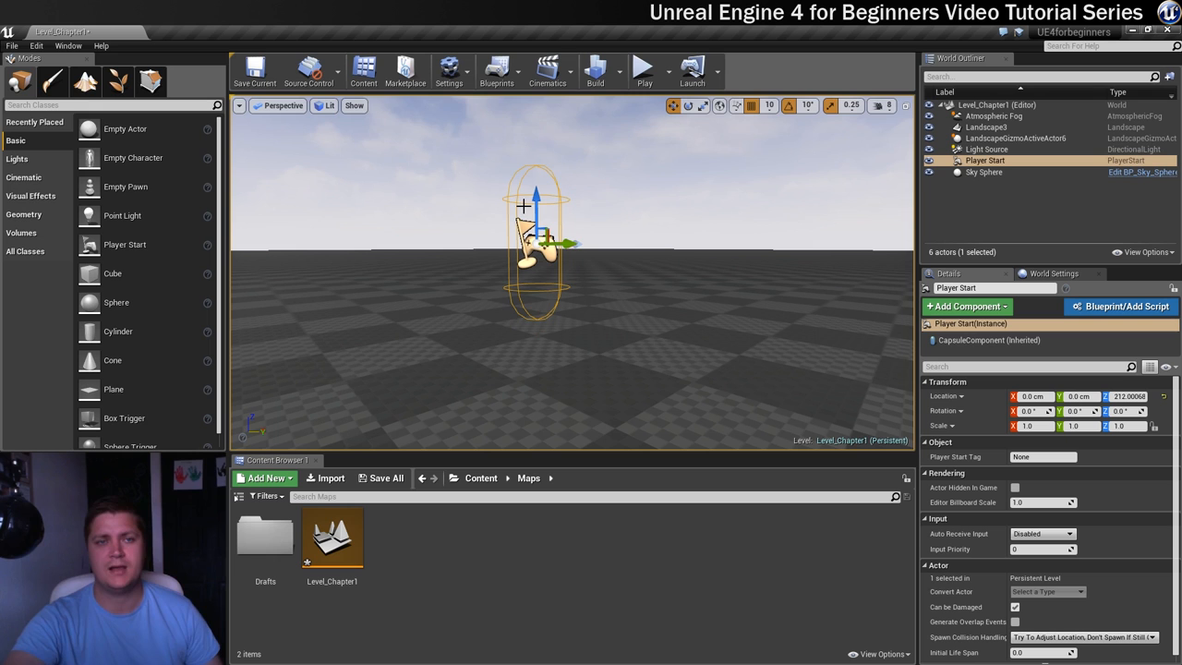
{"action": "left_click", "coordinate": [644, 69]}
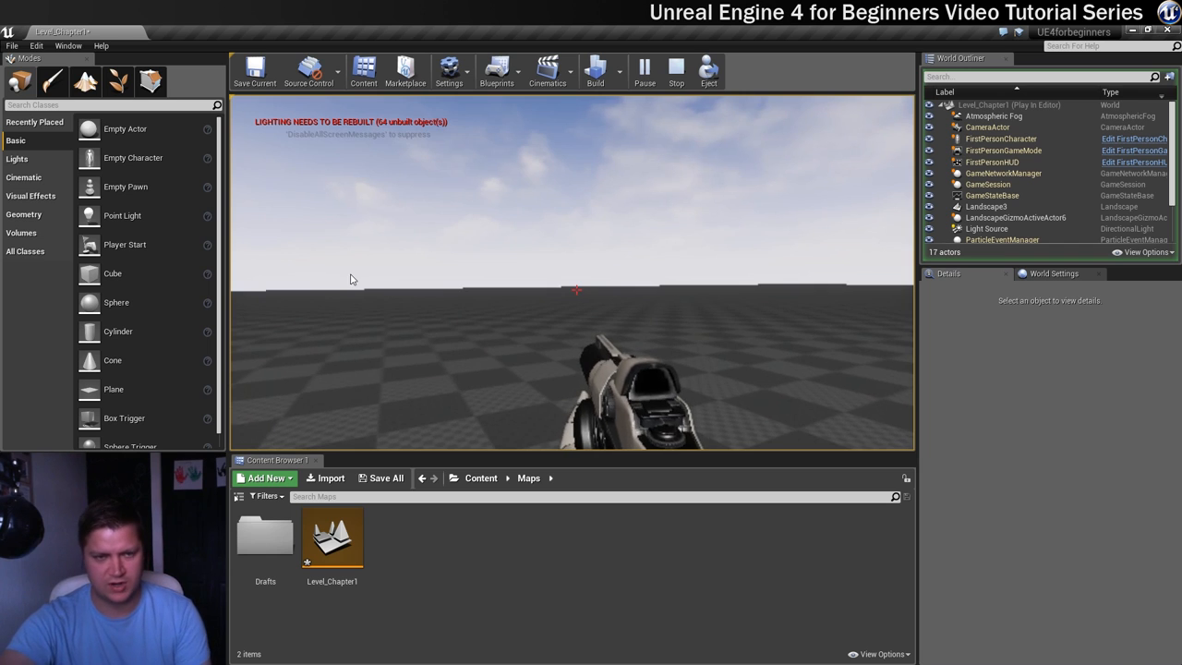
{"action": "left_click", "coordinate": [676, 70]}
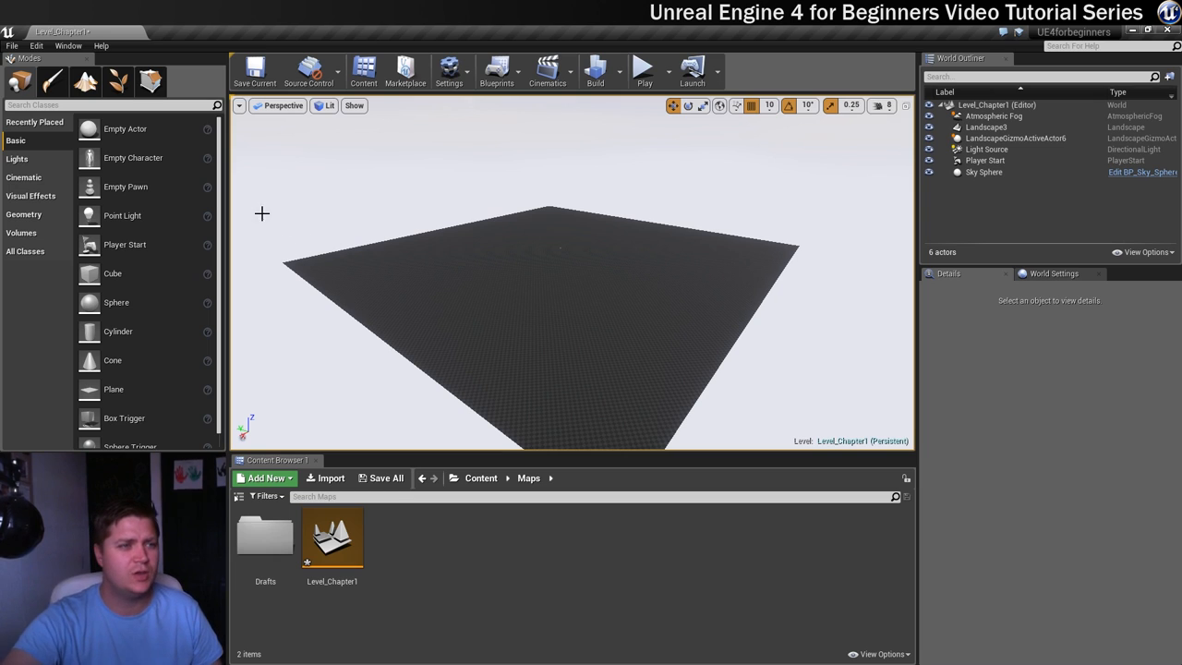
Sculpt raised hills, a hilltop, a slope mound and a far ridge across the landscape
{"action": "left_click", "coordinate": [115, 81]}
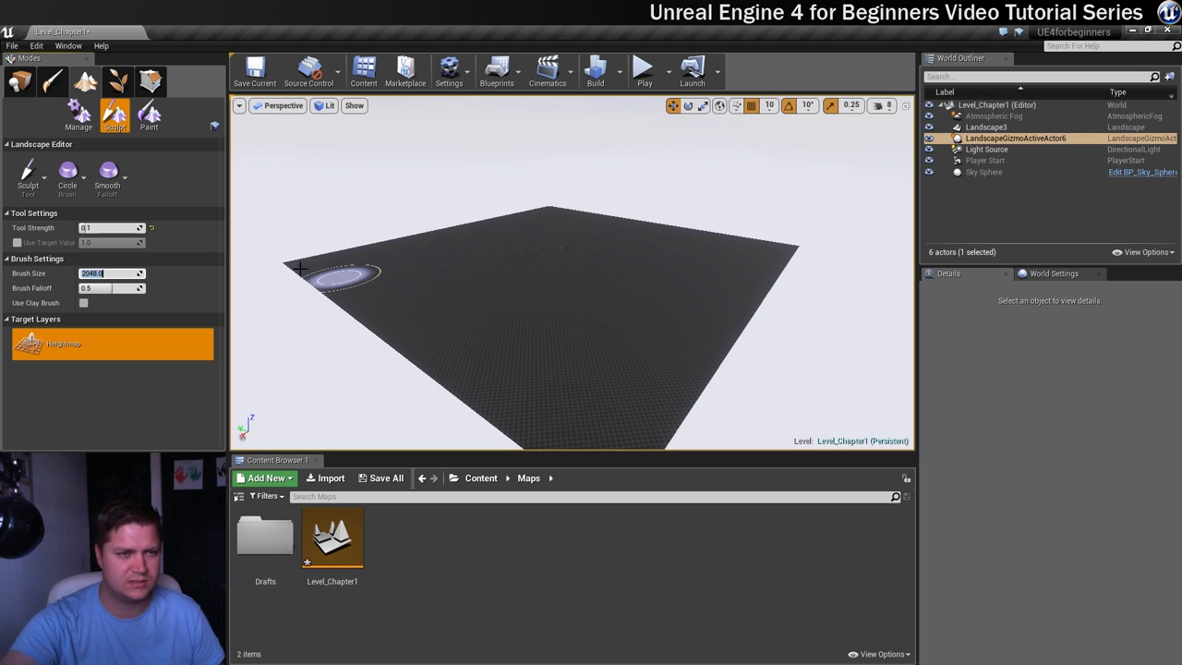
{"action": "mouse_move", "coordinate": [360, 279]}
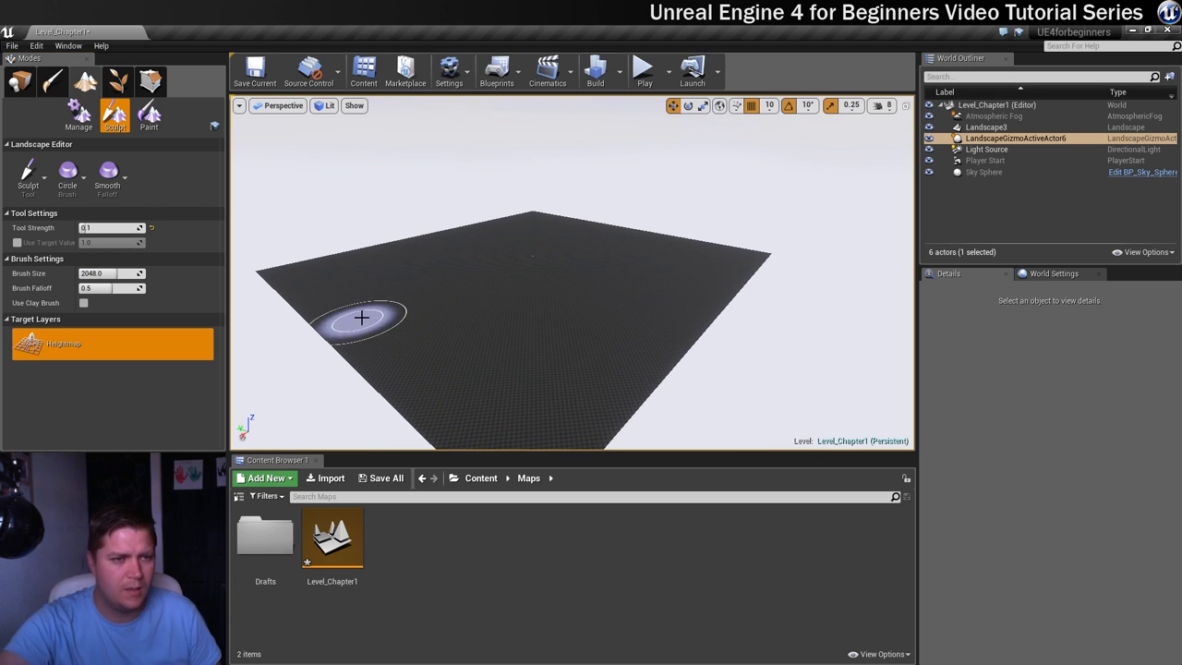
{"action": "mouse_move", "coordinate": [299, 273]}
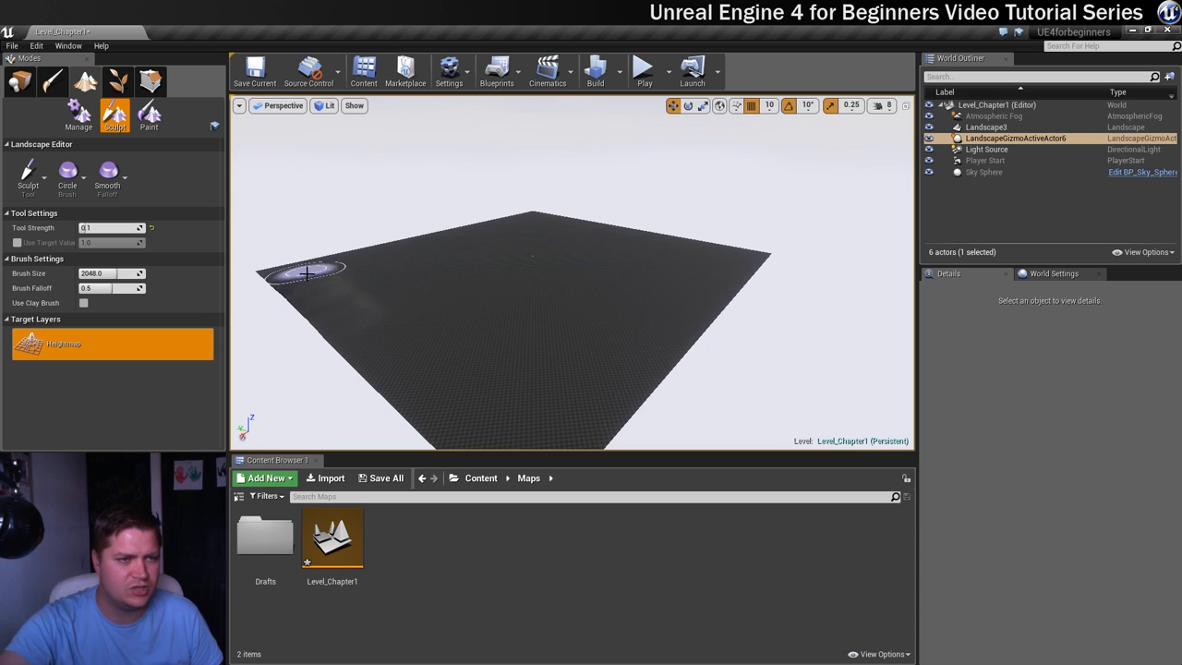
{"action": "mouse_move", "coordinate": [386, 255]}
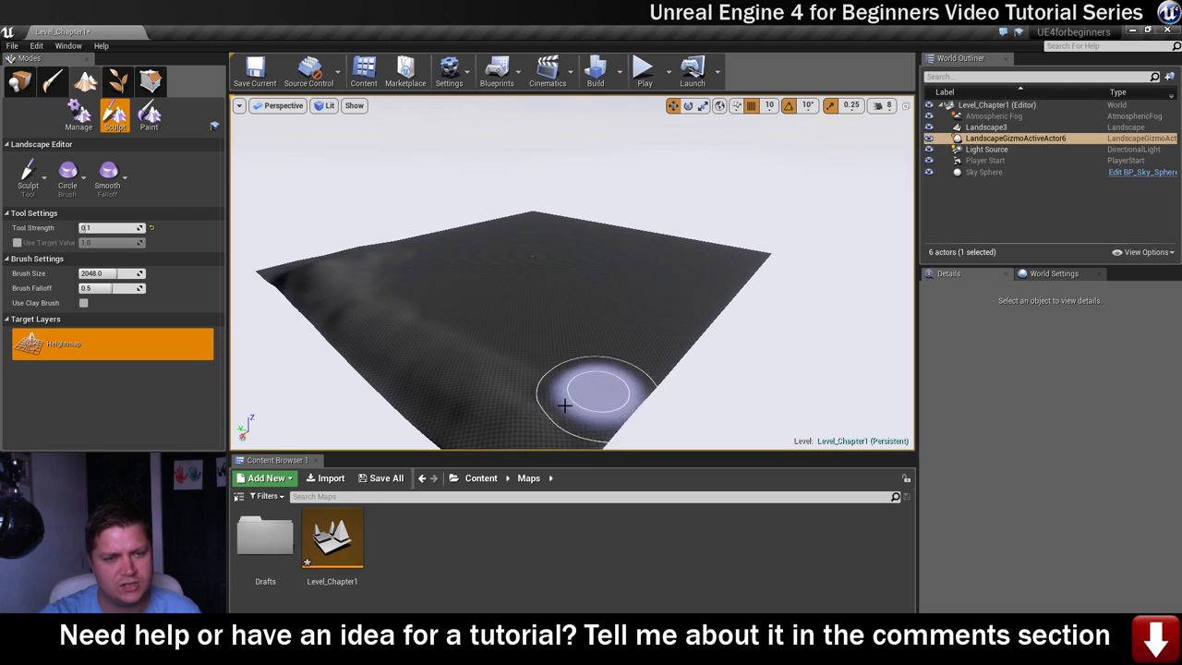
{"action": "mouse_move", "coordinate": [360, 336]}
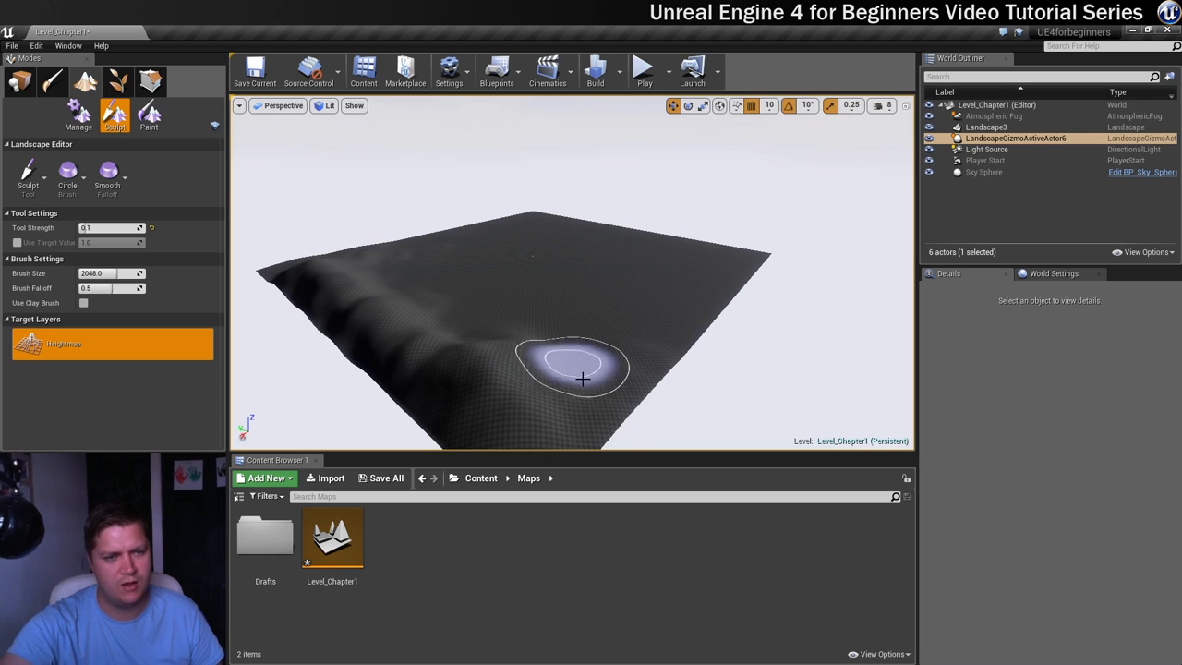
{"action": "mouse_move", "coordinate": [687, 317]}
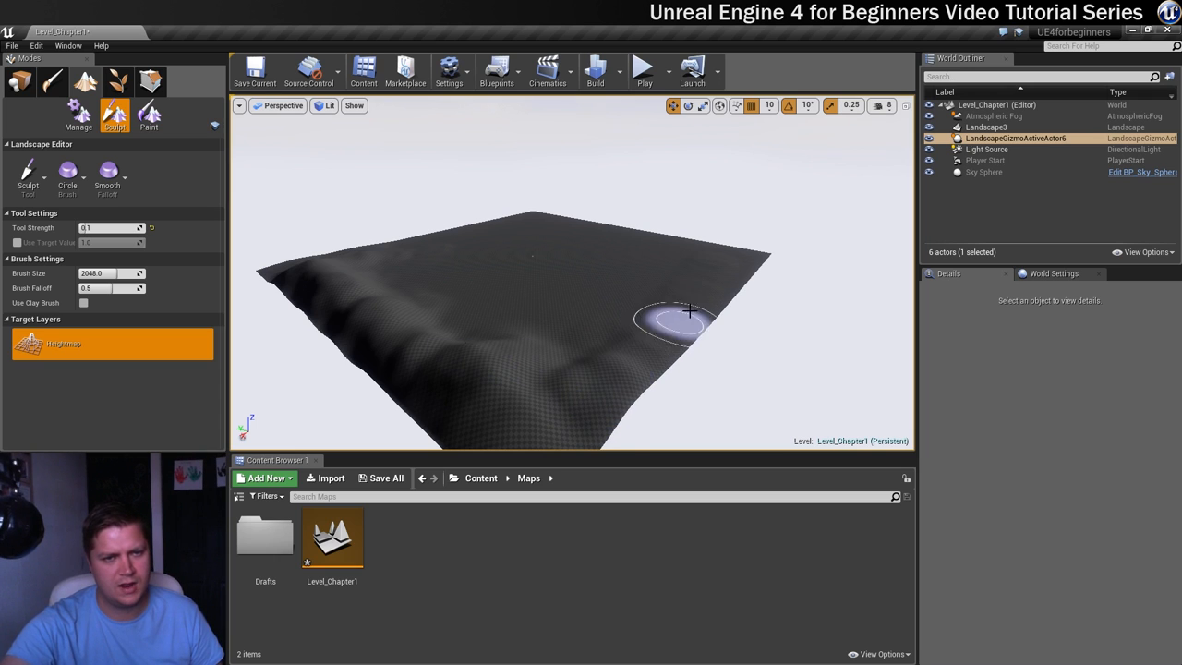
{"action": "mouse_move", "coordinate": [728, 257]}
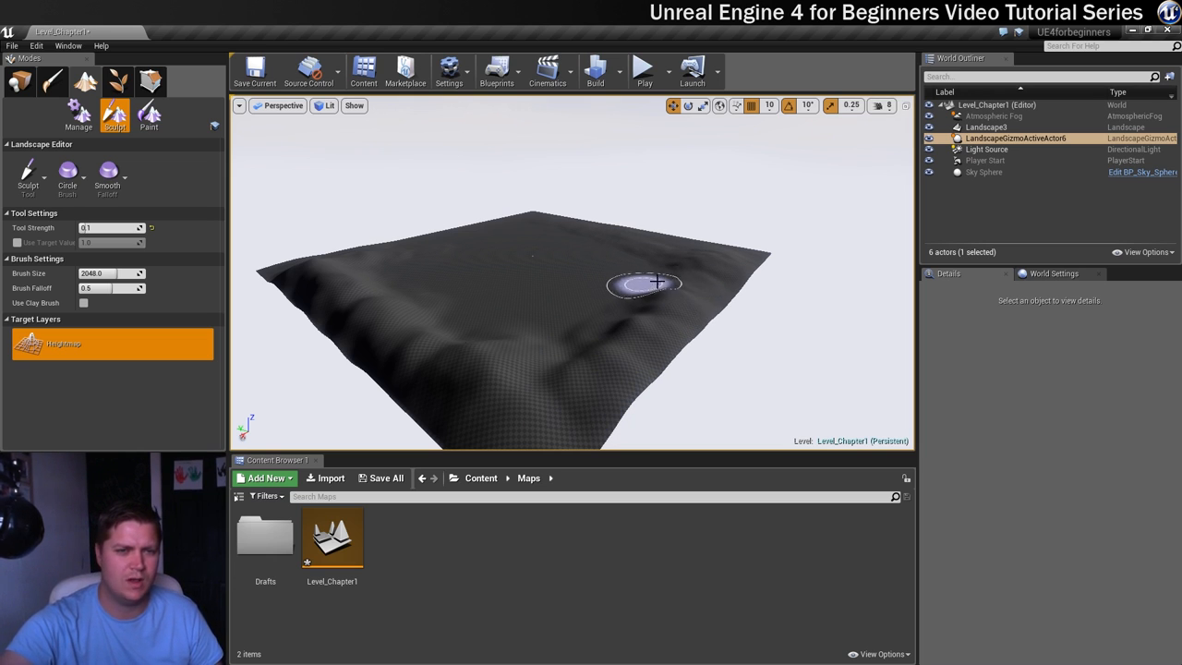
{"action": "mouse_move", "coordinate": [589, 297]}
{"action": "type", "text": "0.2"}
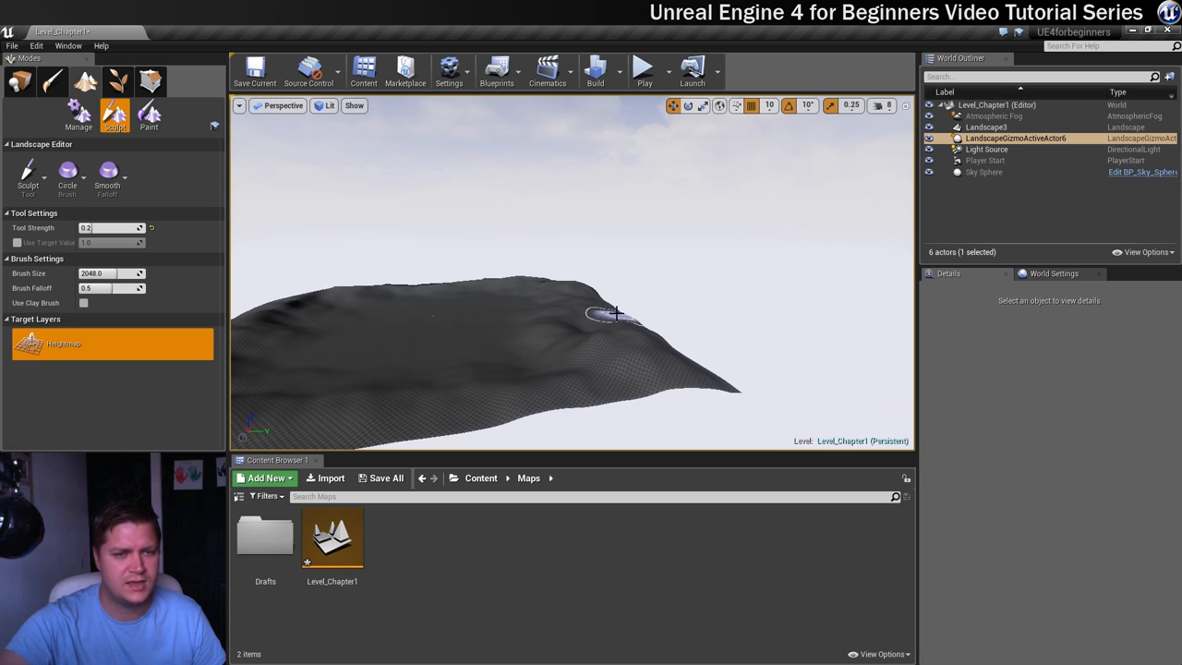
{"action": "left_click_drag", "start_coordinate": [617, 314], "coordinate": [410, 367]}
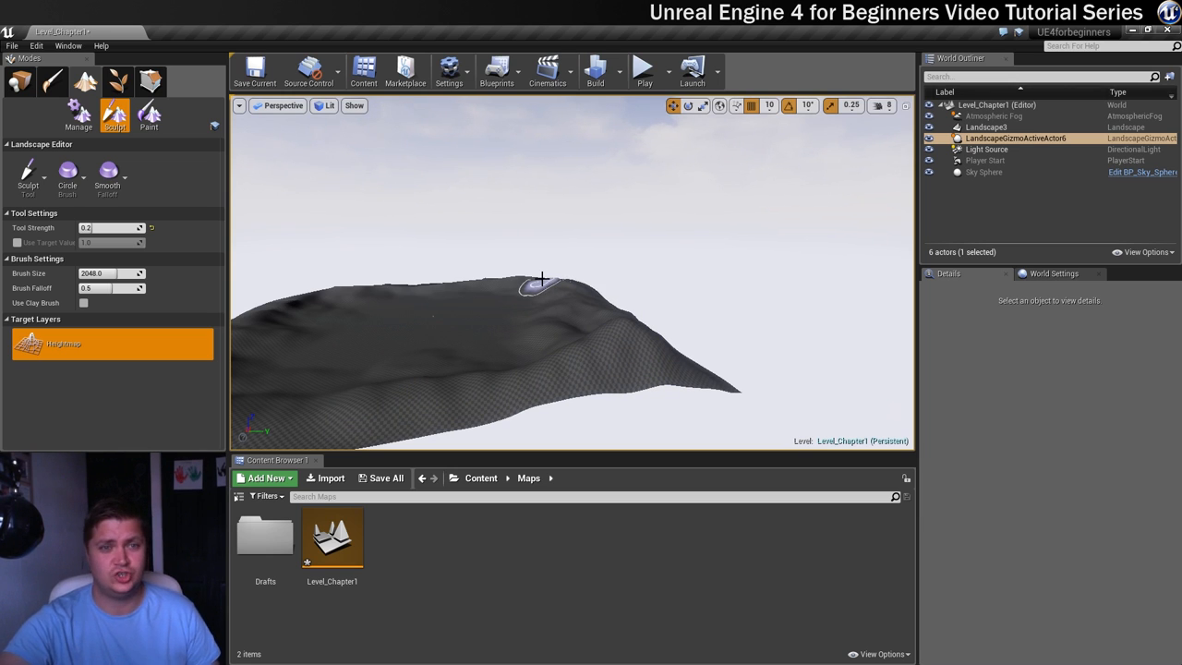
{"action": "left_click_drag", "start_coordinate": [543, 280], "coordinate": [559, 369]}
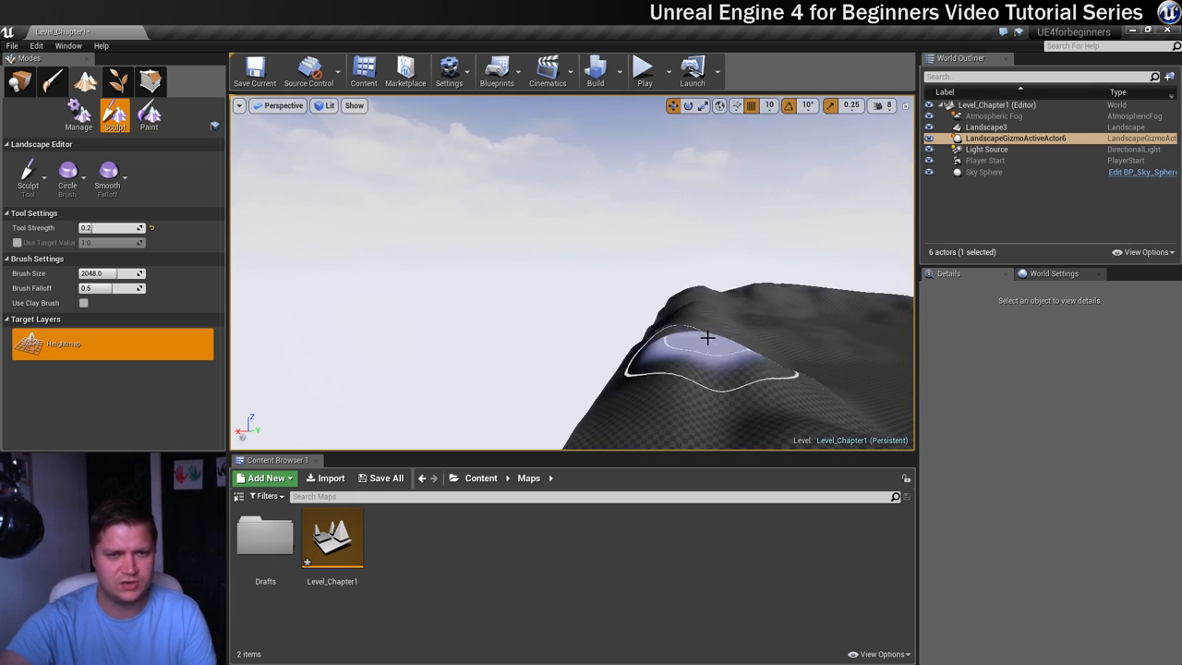
{"action": "left_click_drag", "start_coordinate": [706, 336], "coordinate": [709, 323]}
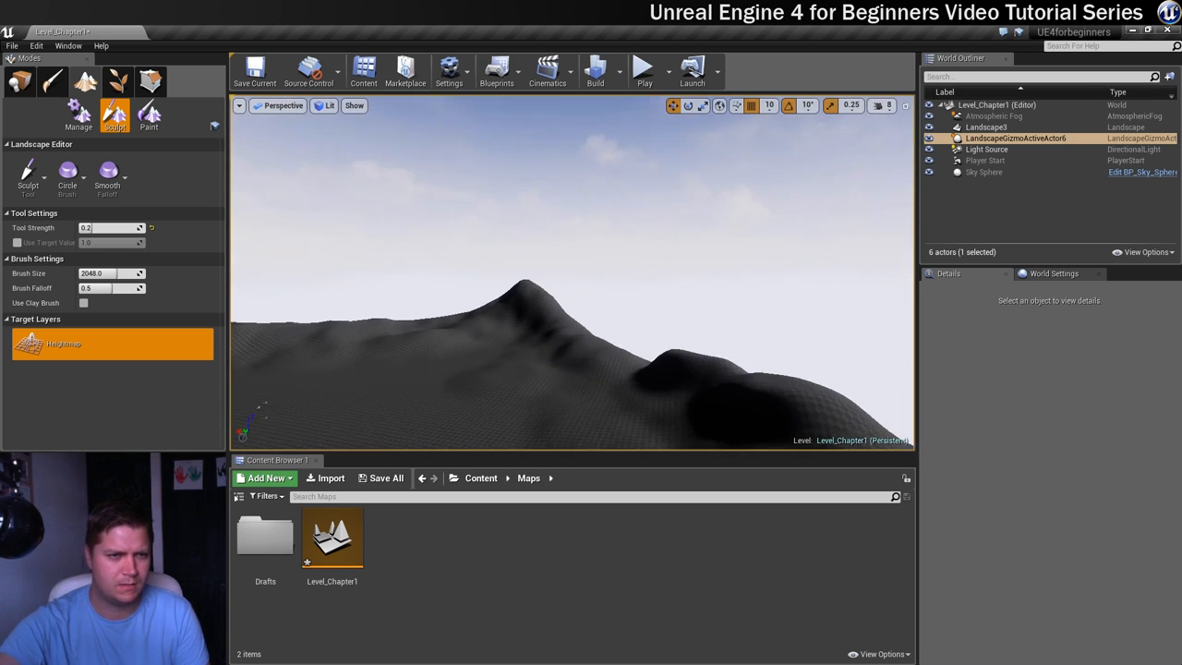
{"action": "left_click", "coordinate": [391, 366]}
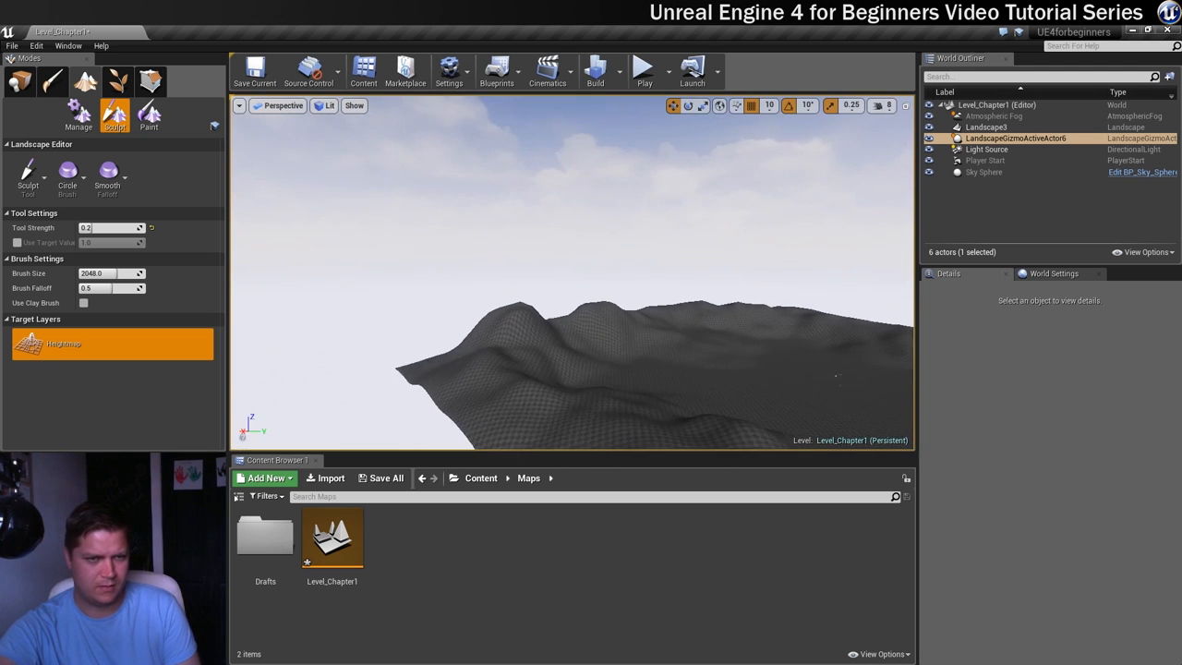
{"action": "left_click", "coordinate": [417, 386]}
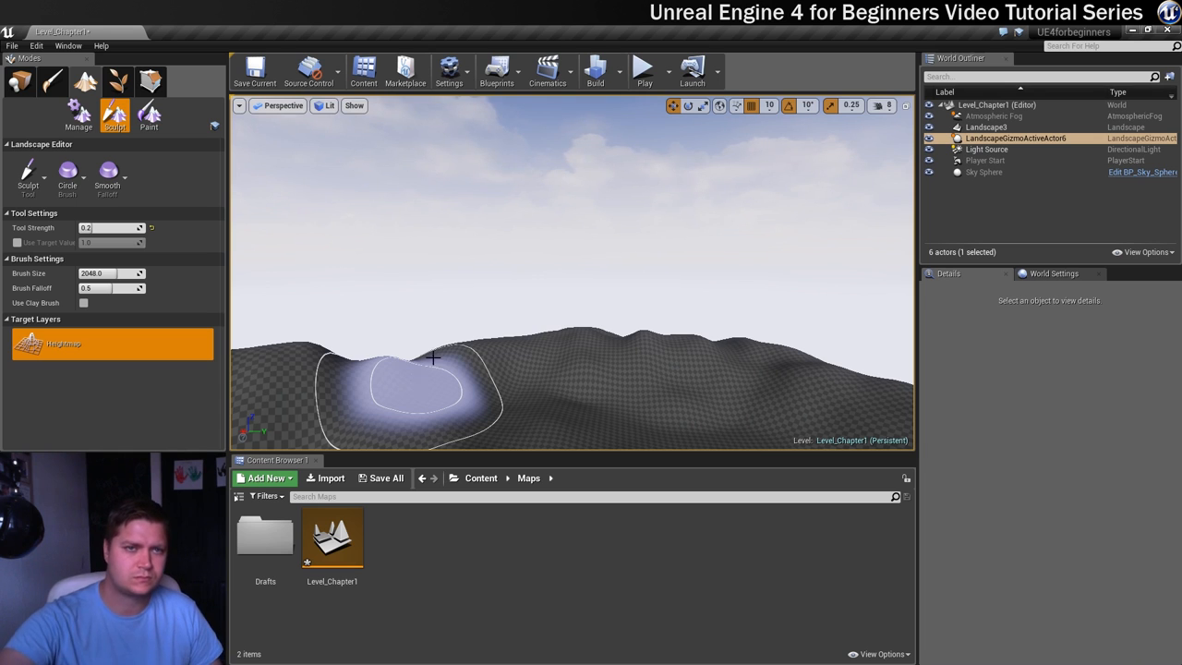
Raise rolling hills along the left edge around the flat central ground
{"action": "left_click", "coordinate": [644, 70]}
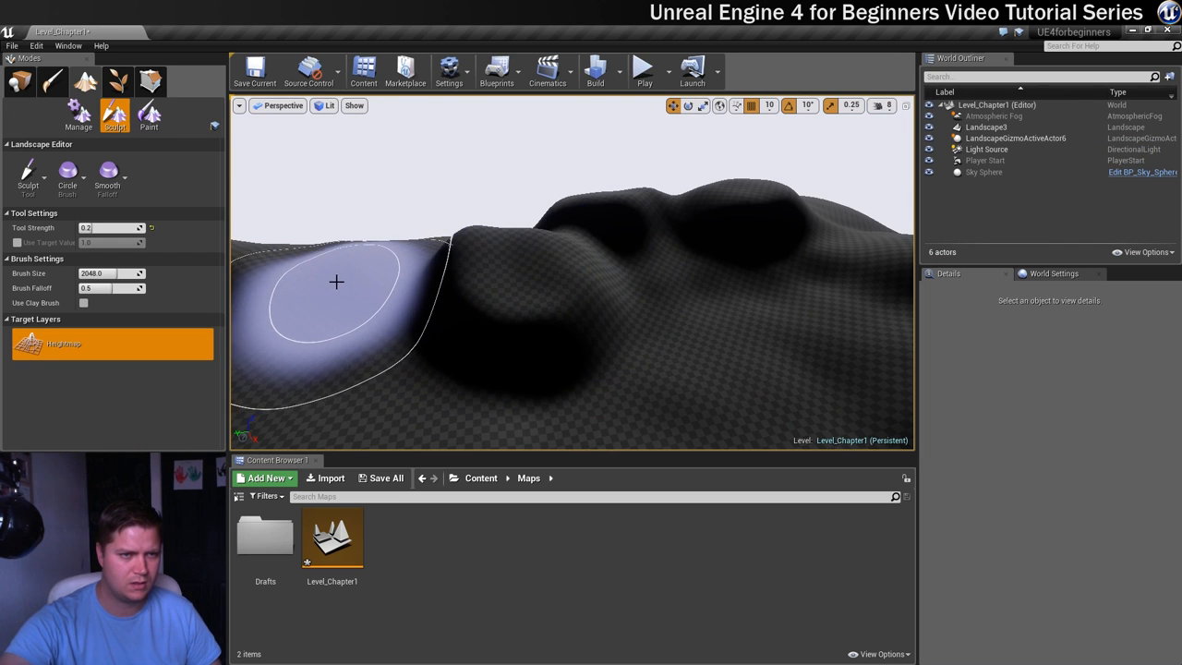
{"action": "left_click", "coordinate": [986, 125]}
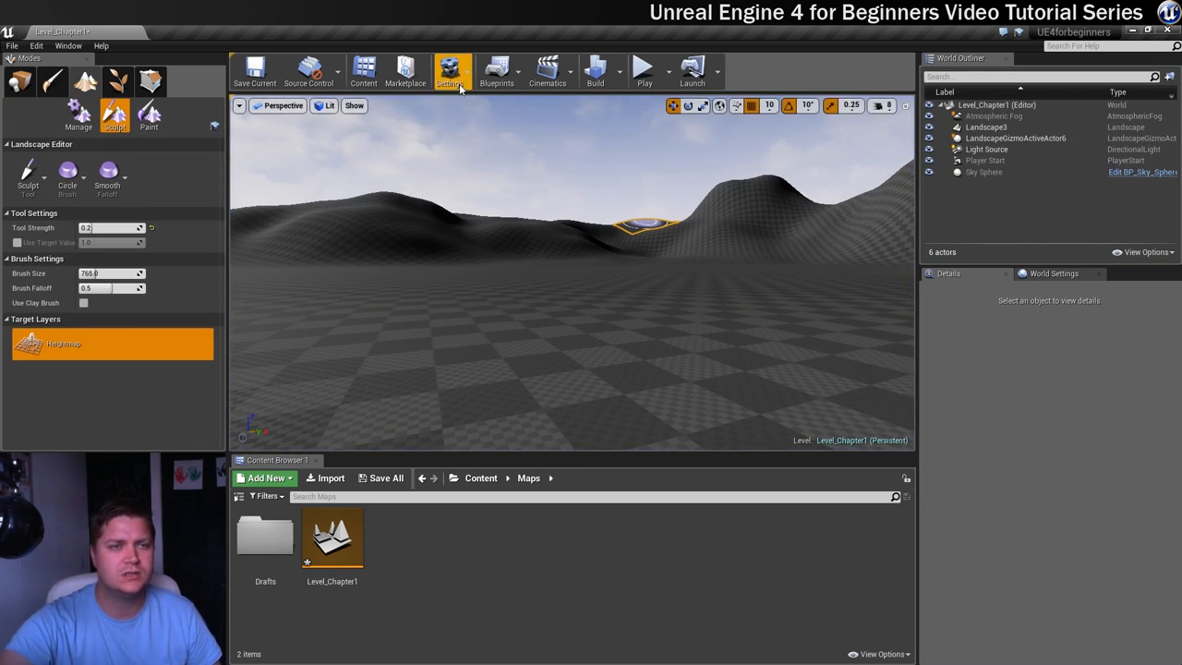
Raise the Resolution Scale slightly in Engine Scalability Settings and resume sculpting
{"action": "left_click", "coordinate": [451, 70]}
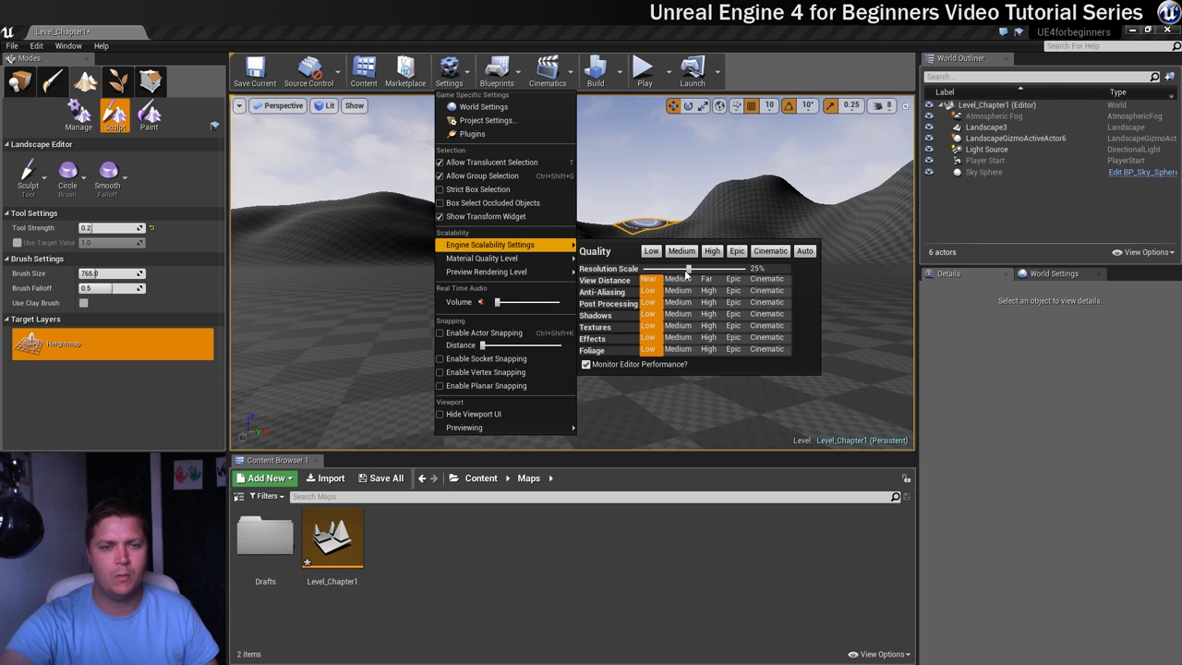
{"action": "left_click_drag", "start_coordinate": [689, 268], "coordinate": [700, 267]}
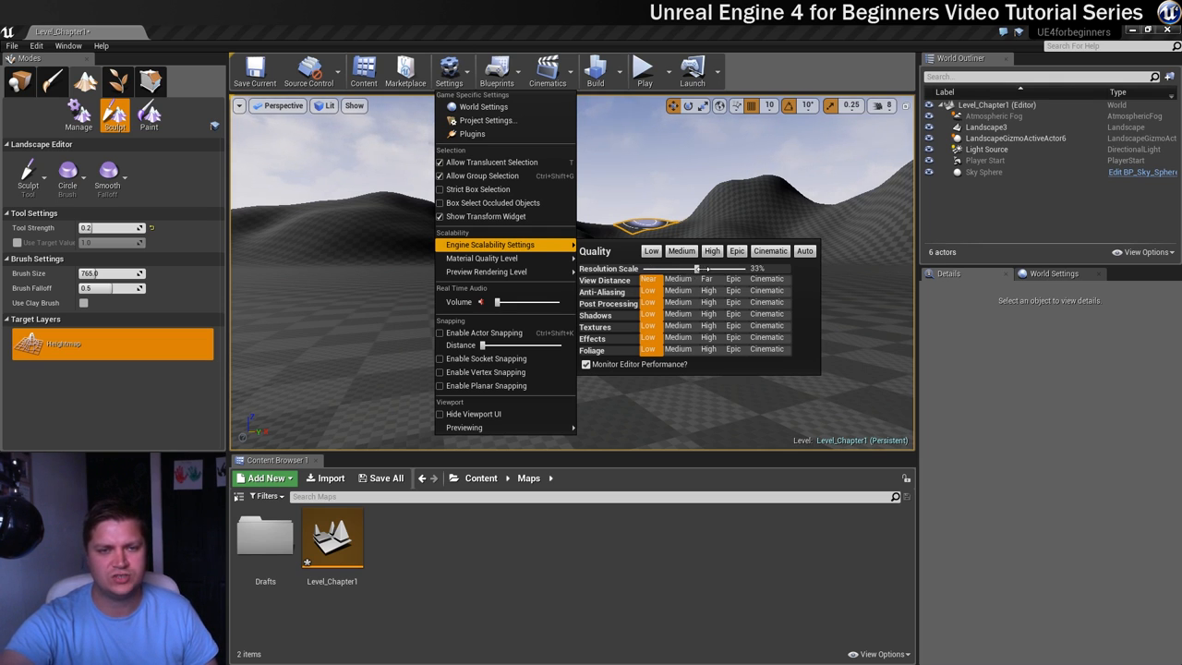
{"action": "left_click_drag", "start_coordinate": [698, 267], "coordinate": [748, 268]}
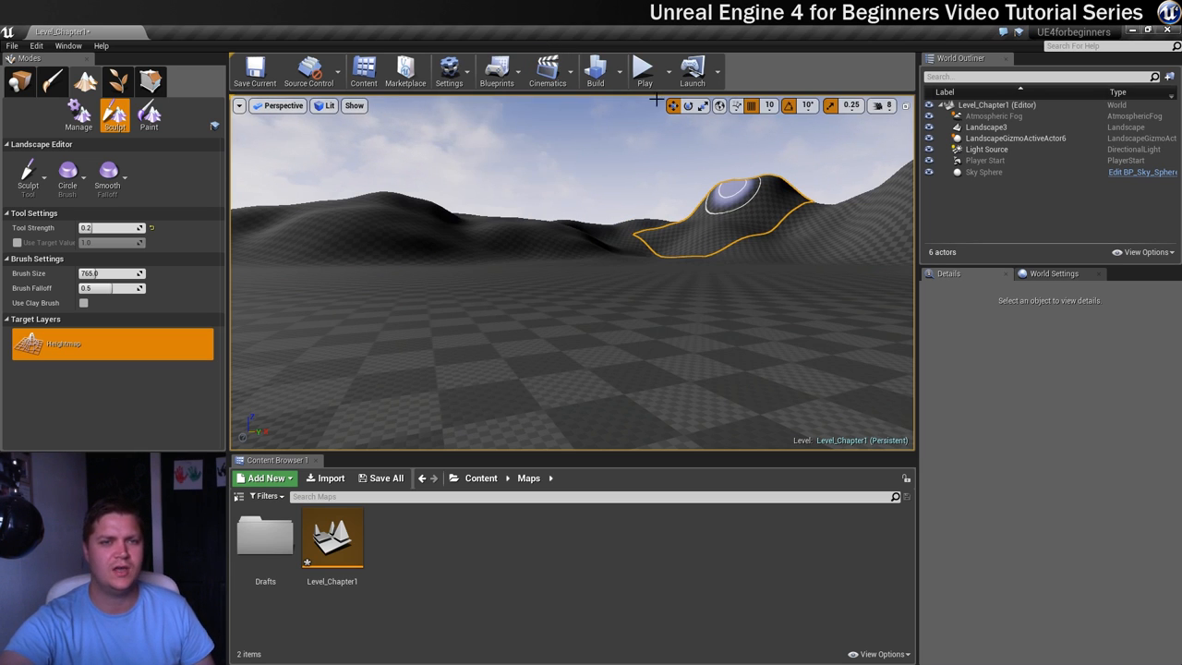
{"action": "left_click", "coordinate": [643, 70]}
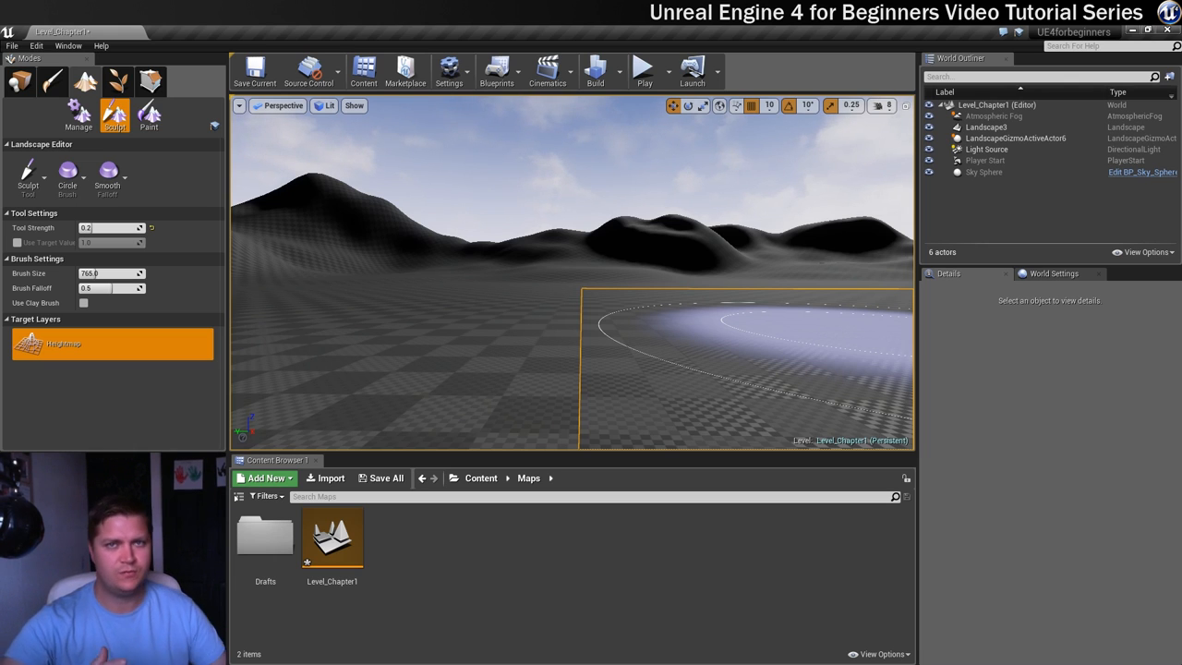
{"action": "mouse_move", "coordinate": [993, 380]}
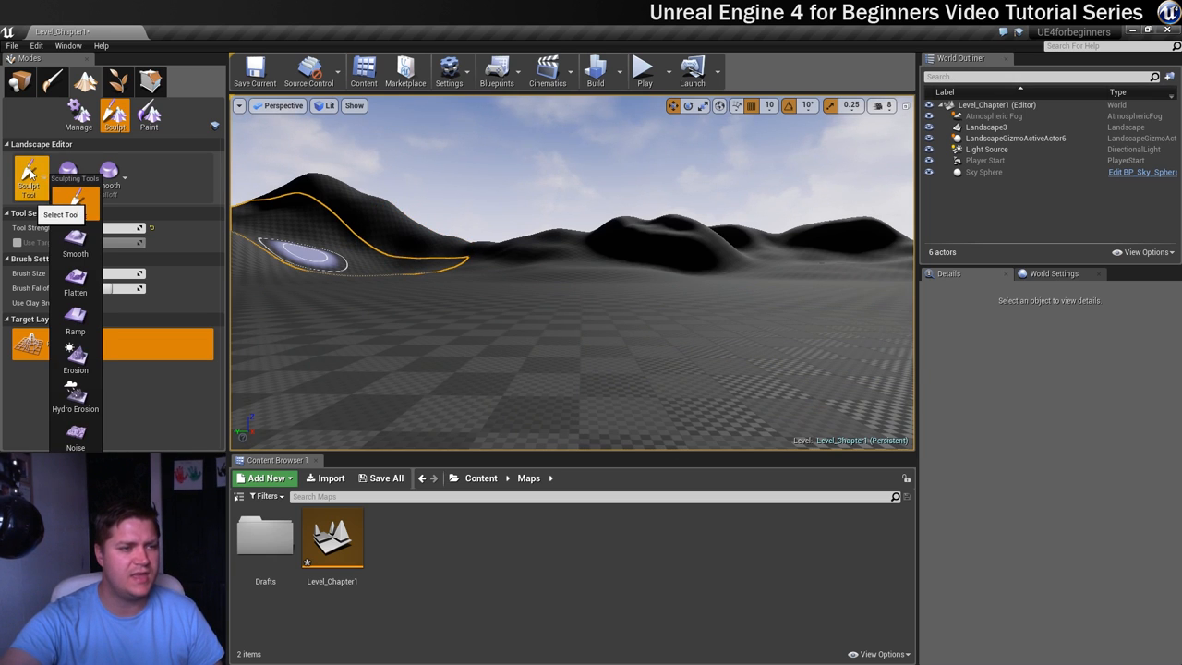
{"action": "mouse_move", "coordinate": [73, 395]}
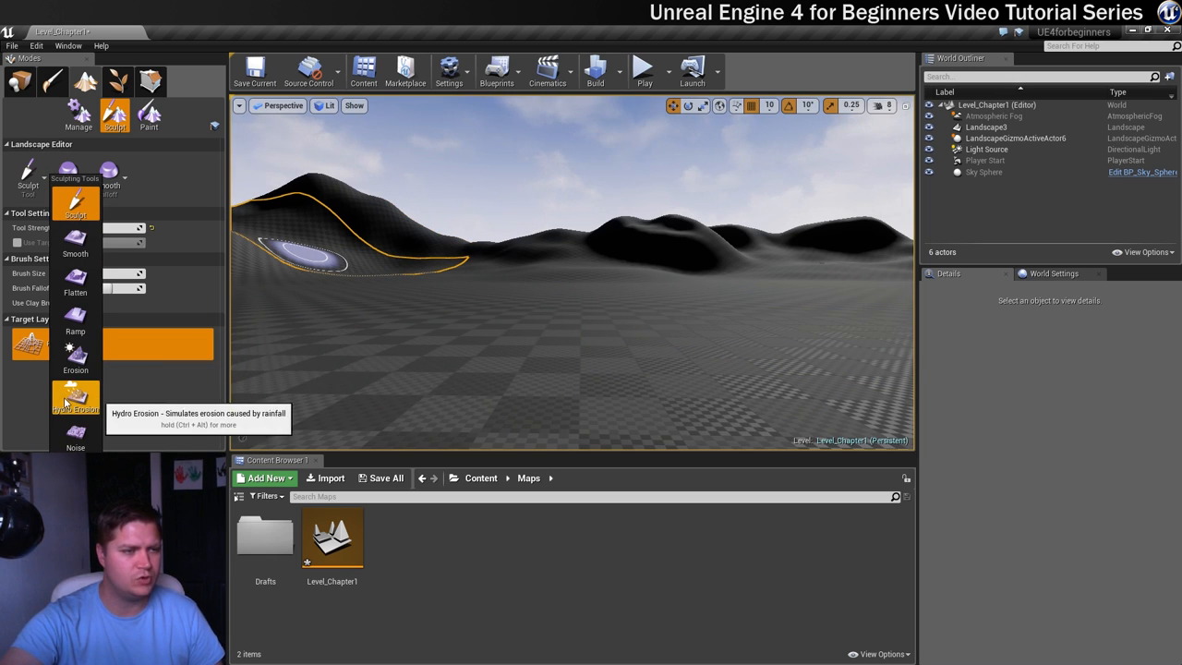
Switch the landscape brush from Sculpt to Erosion
{"action": "left_click", "coordinate": [74, 397]}
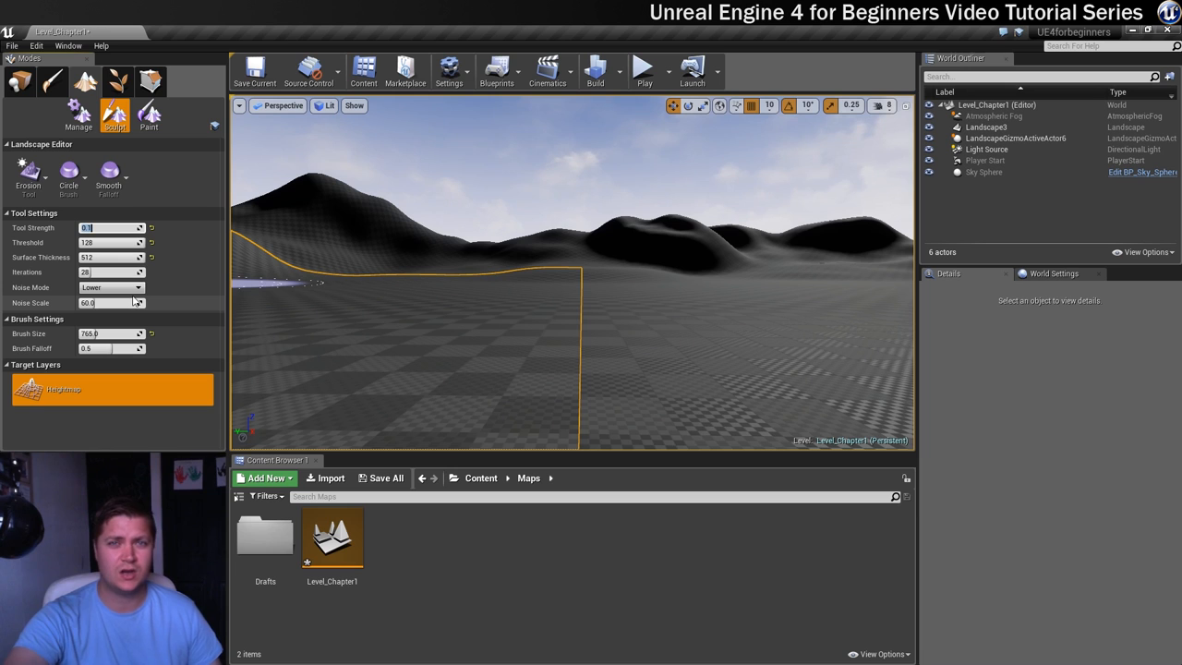
{"action": "mouse_move", "coordinate": [112, 303]}
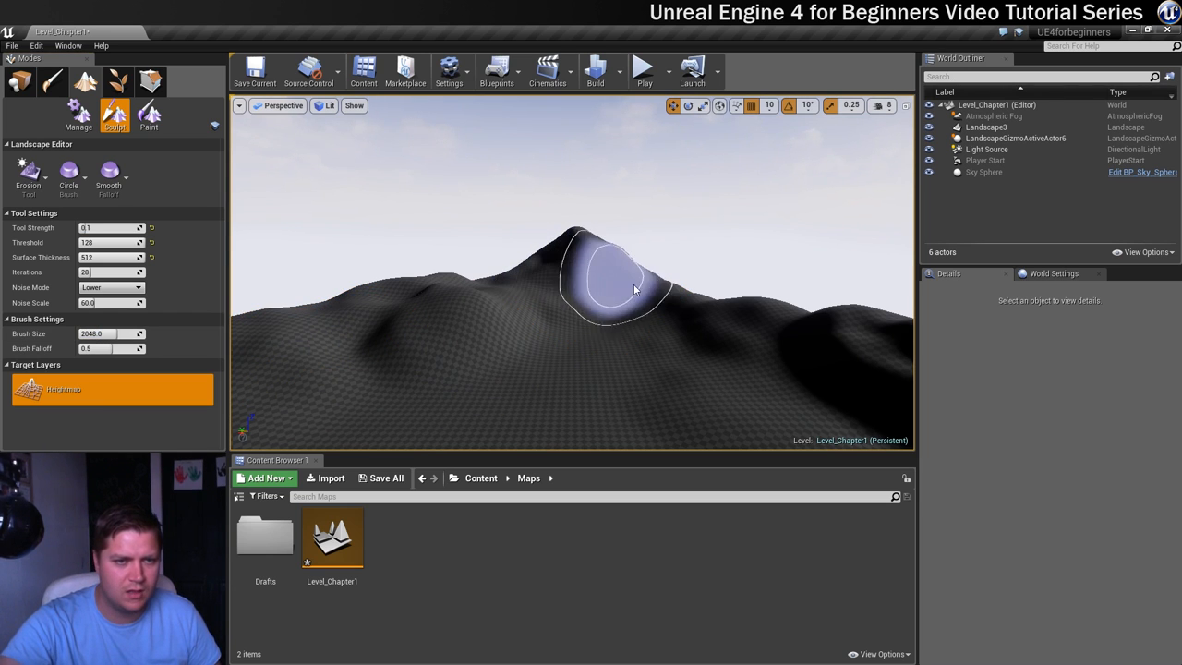
Erode the tall hill's peak, its slope, the ridge and the hills on the right
{"action": "left_click_drag", "start_coordinate": [619, 277], "coordinate": [489, 295]}
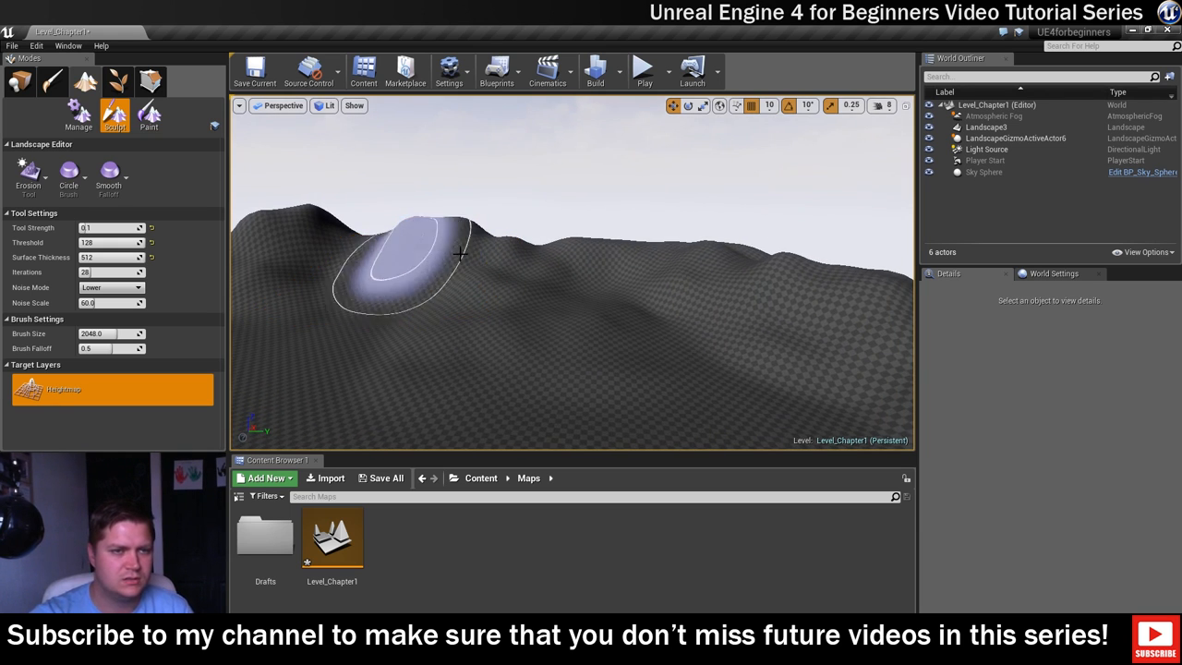
{"action": "left_click_drag", "start_coordinate": [462, 254], "coordinate": [361, 247]}
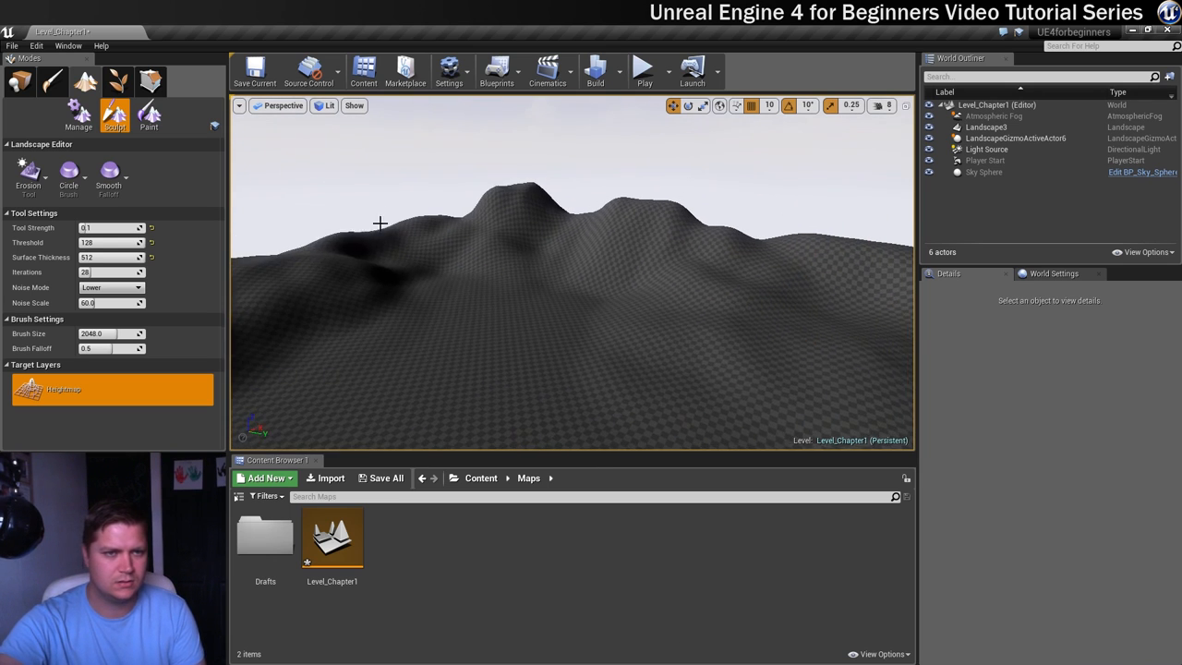
{"action": "left_click", "coordinate": [421, 244]}
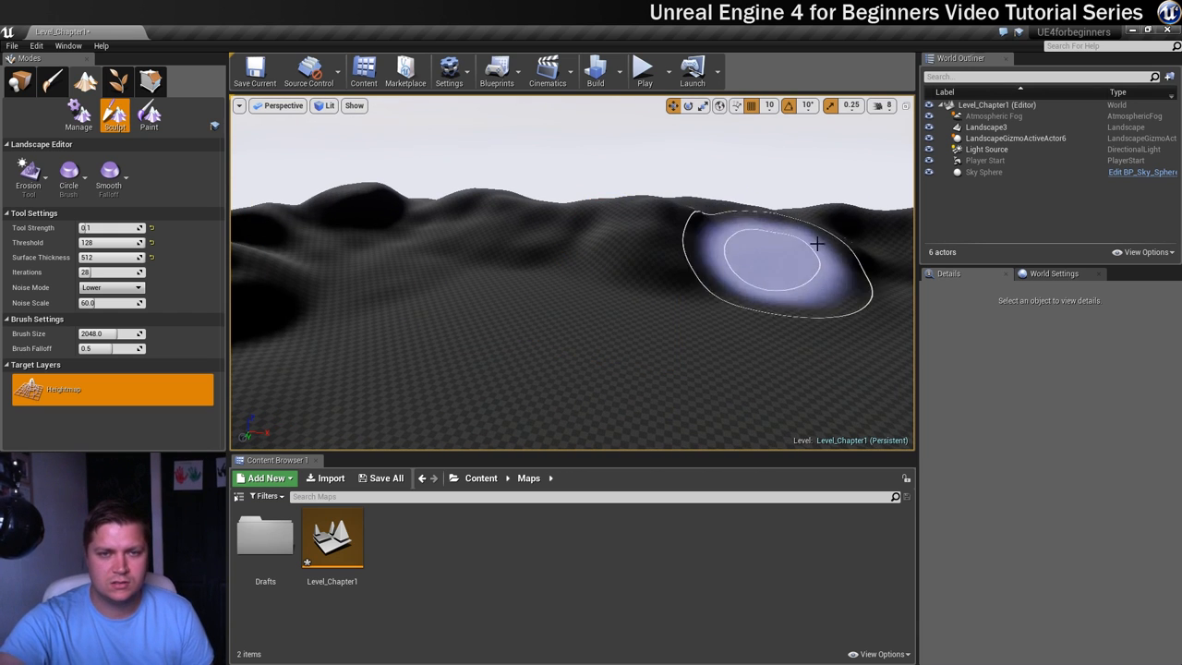
{"action": "mouse_move", "coordinate": [481, 214]}
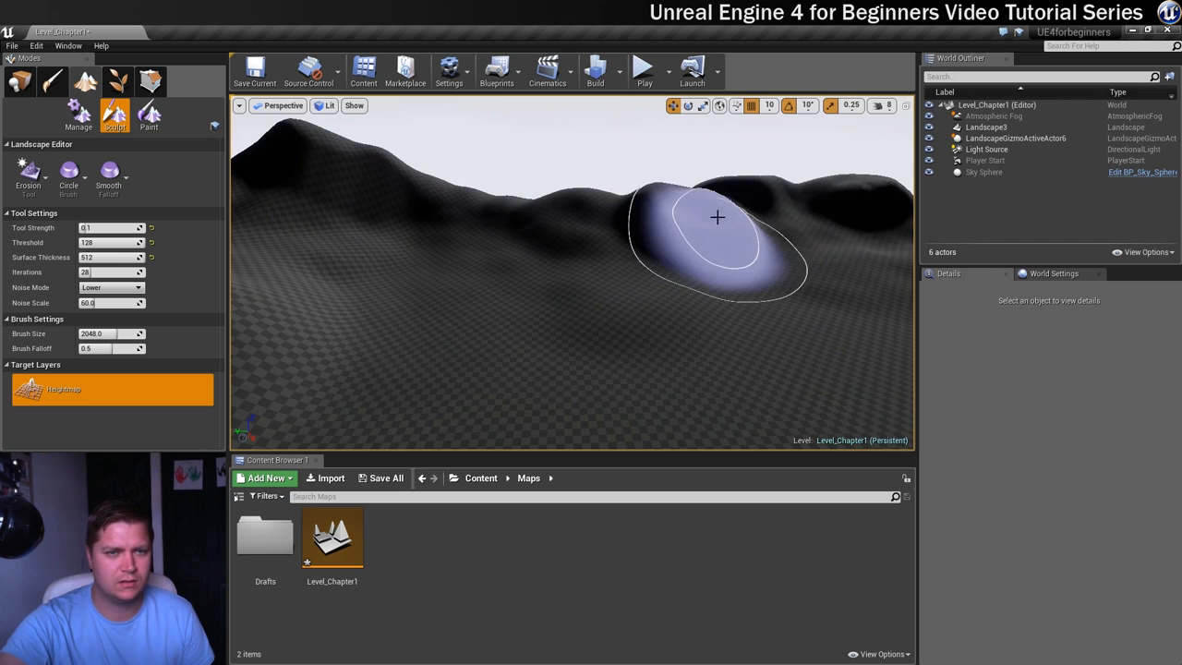
{"action": "left_click_drag", "start_coordinate": [716, 218], "coordinate": [708, 233]}
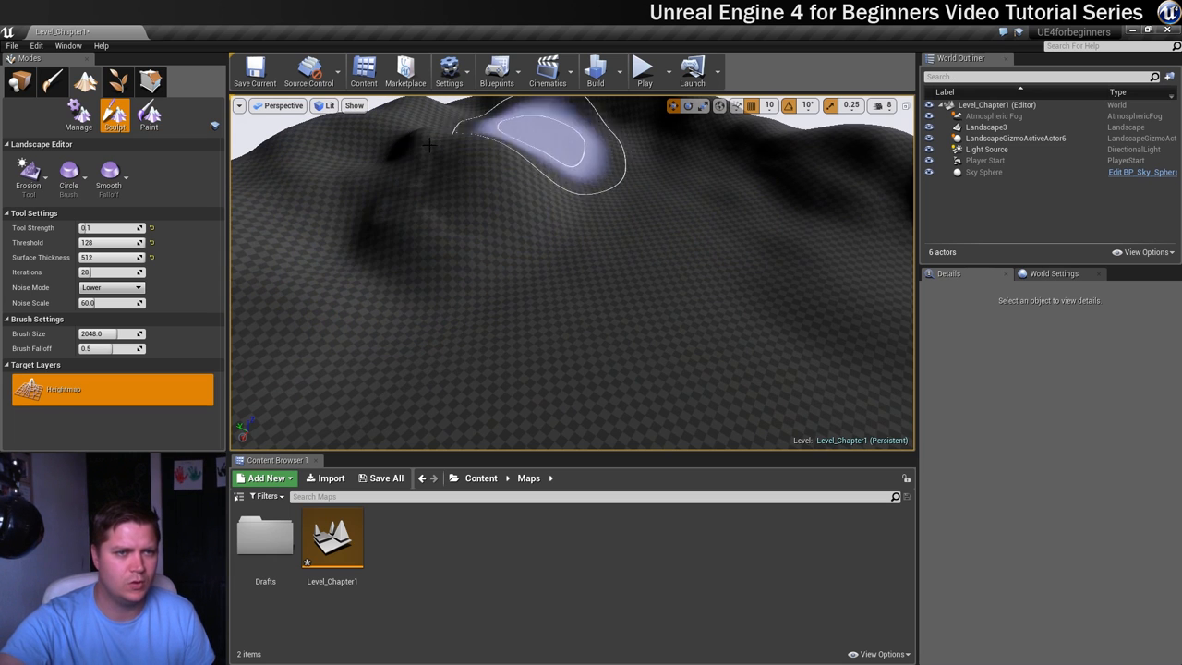
{"action": "left_click", "coordinate": [740, 233]}
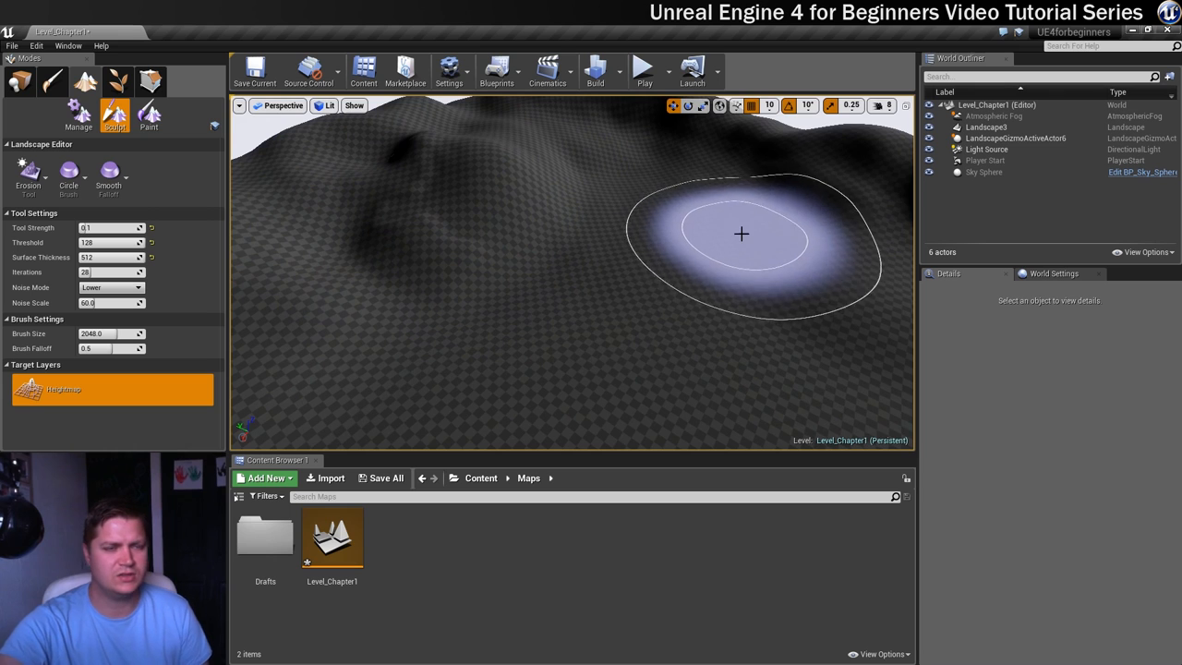
{"action": "left_click", "coordinate": [644, 71]}
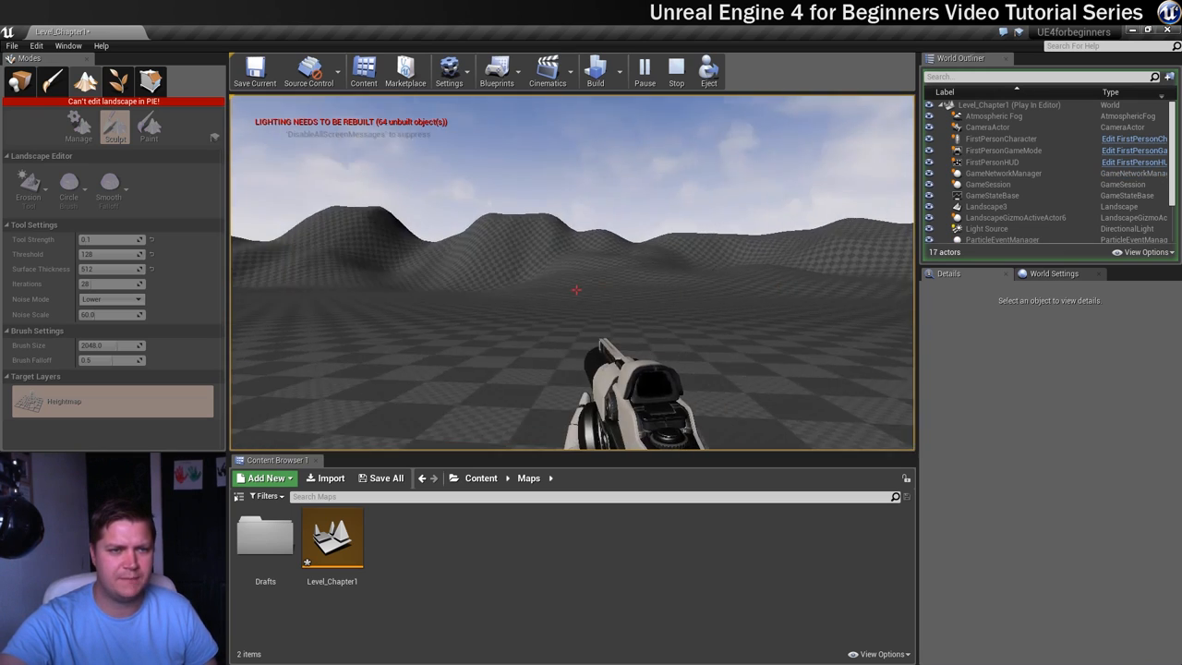
End the play test and erode the distant hills and a rounded hilltop
{"action": "left_click", "coordinate": [676, 70]}
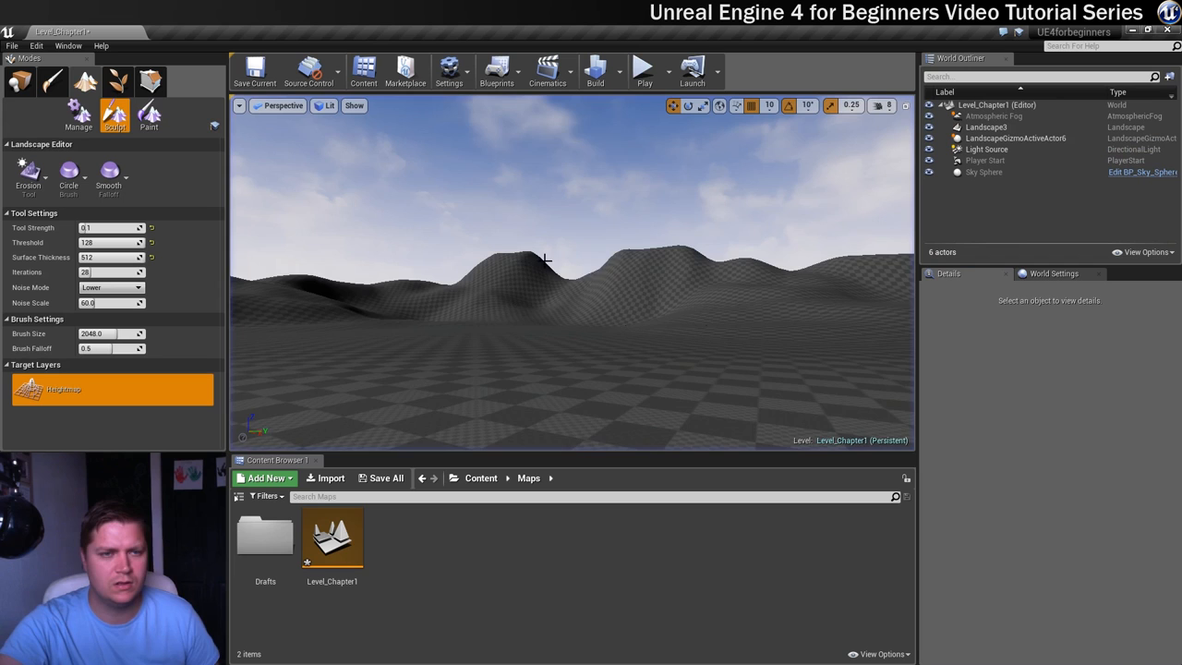
{"action": "left_click", "coordinate": [661, 323]}
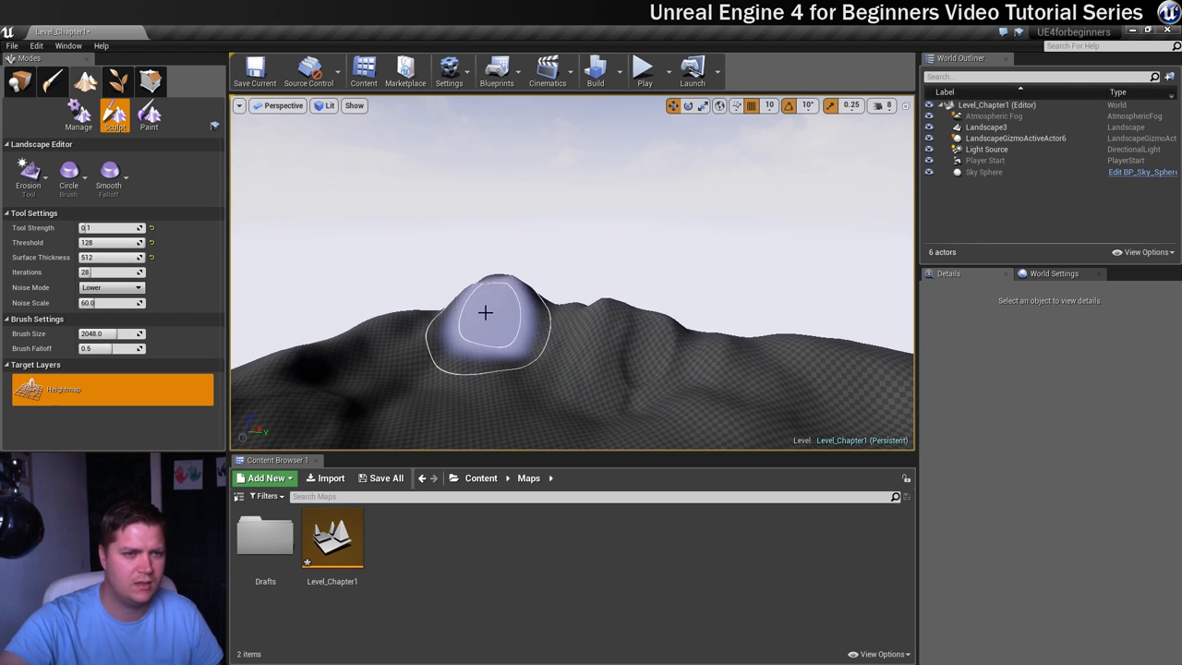
{"action": "left_click", "coordinate": [642, 68]}
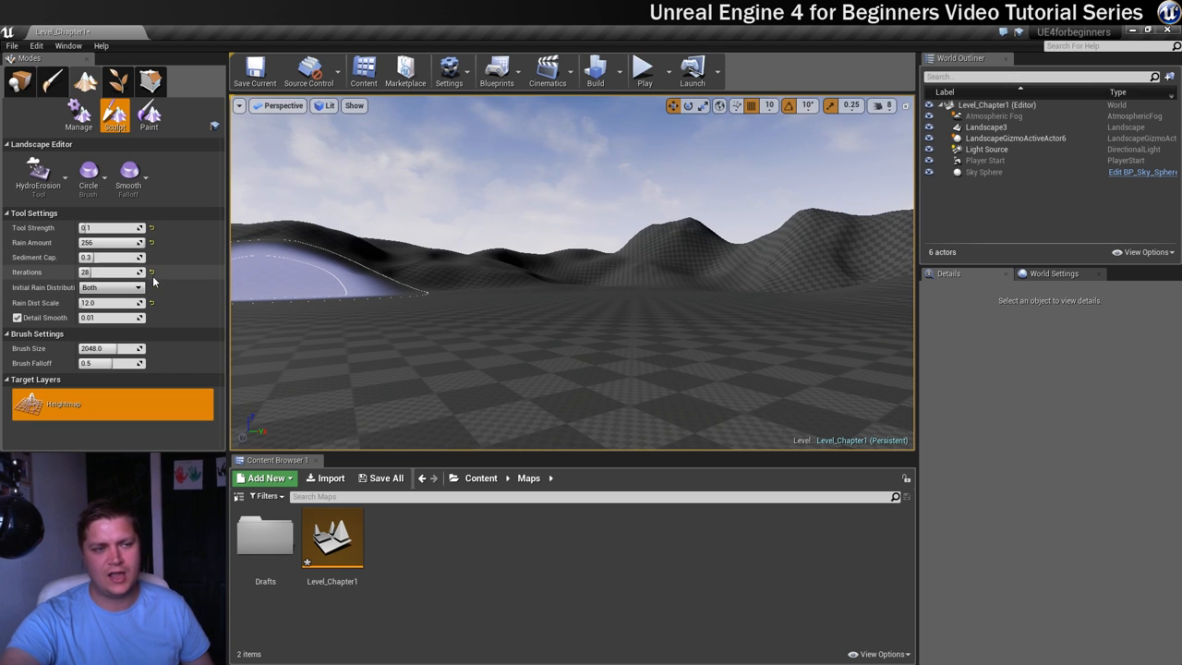
{"action": "mouse_move", "coordinate": [151, 229]}
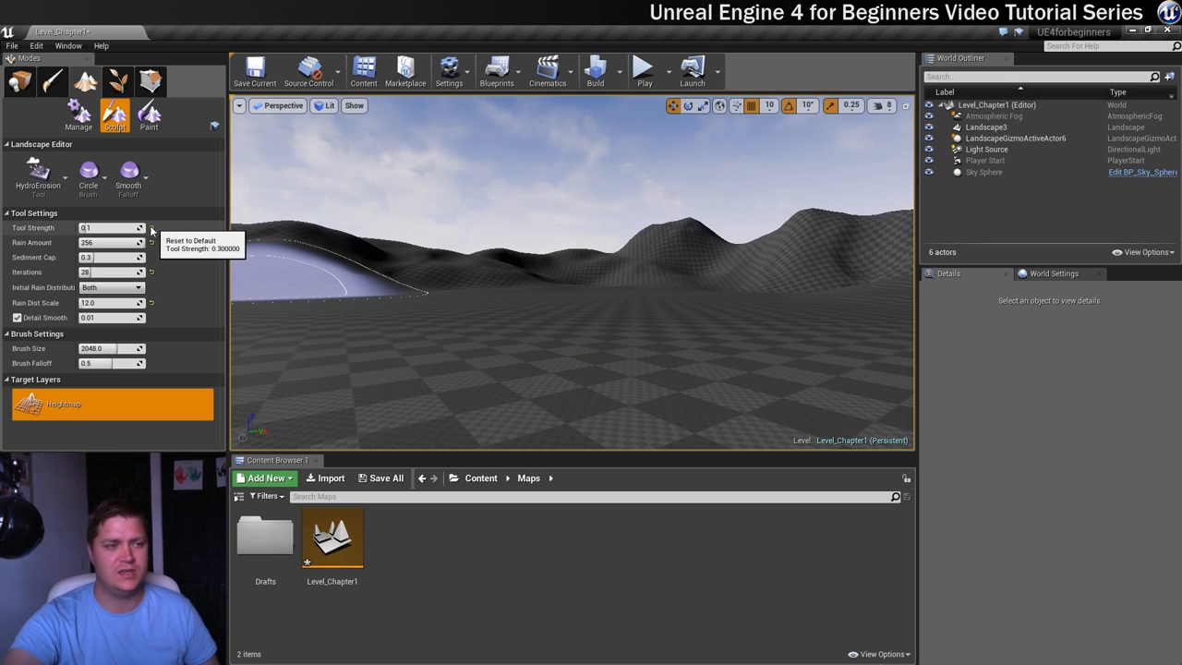
{"action": "mouse_move", "coordinate": [189, 251]}
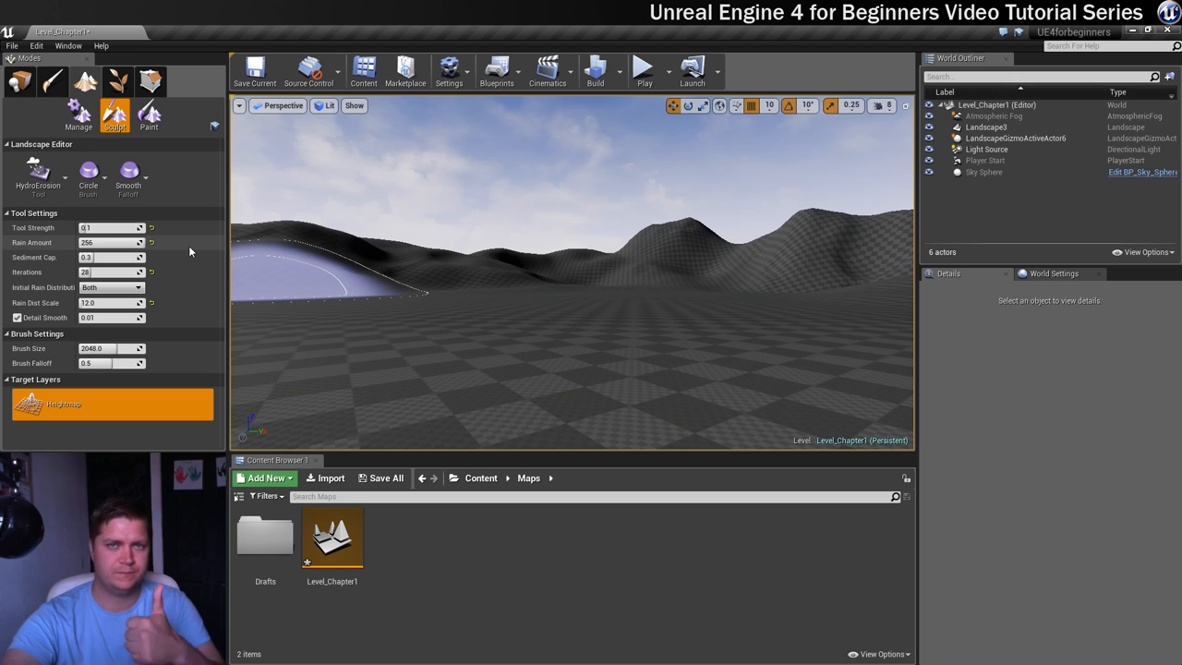
{"action": "mouse_move", "coordinate": [111, 242]}
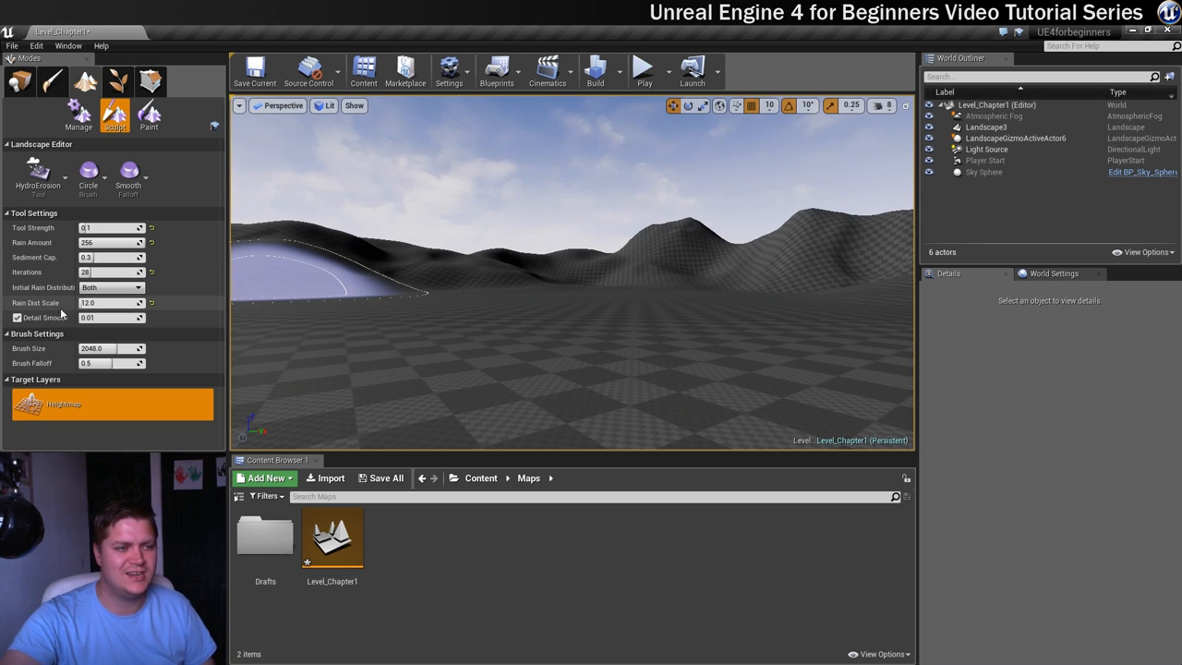
{"action": "mouse_move", "coordinate": [110, 303]}
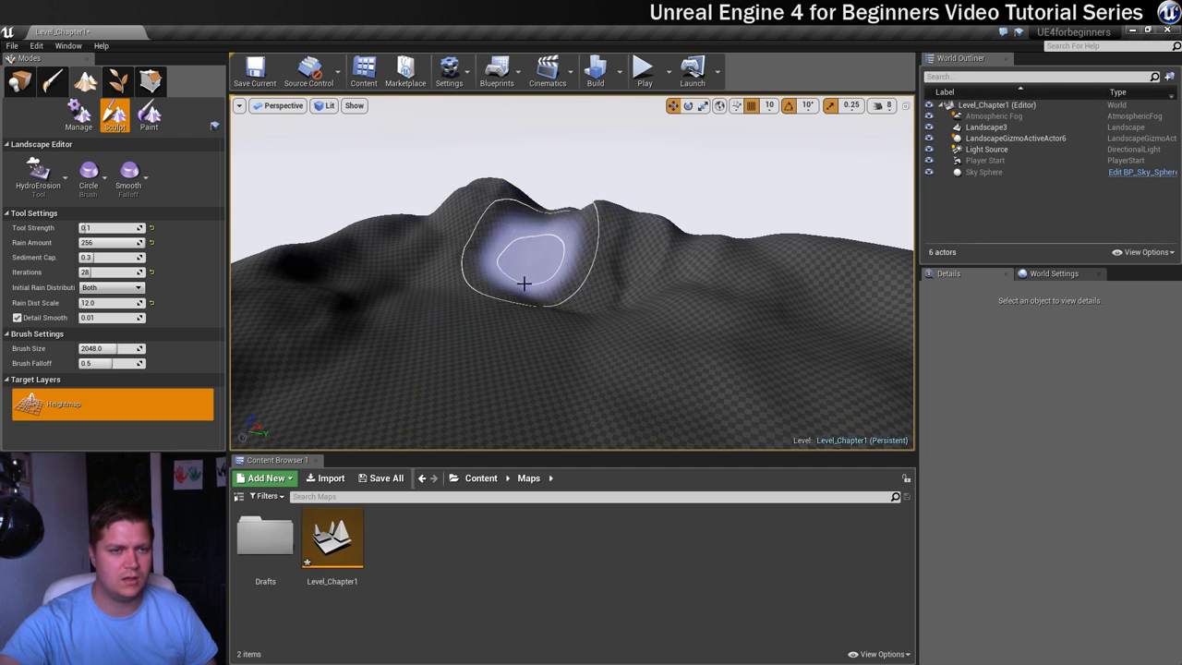
{"action": "mouse_move", "coordinate": [395, 225]}
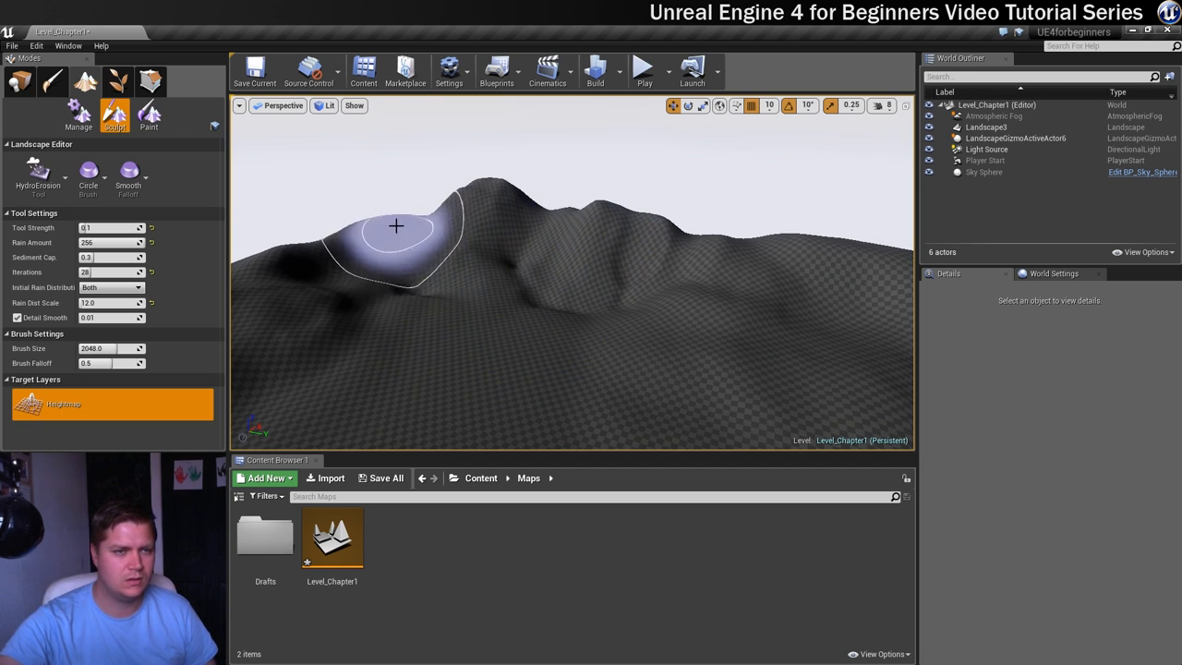
Drag Hydro Erosion over the near ridge and the farther hills to weather their slopes
{"action": "left_click_drag", "start_coordinate": [395, 225], "coordinate": [521, 310]}
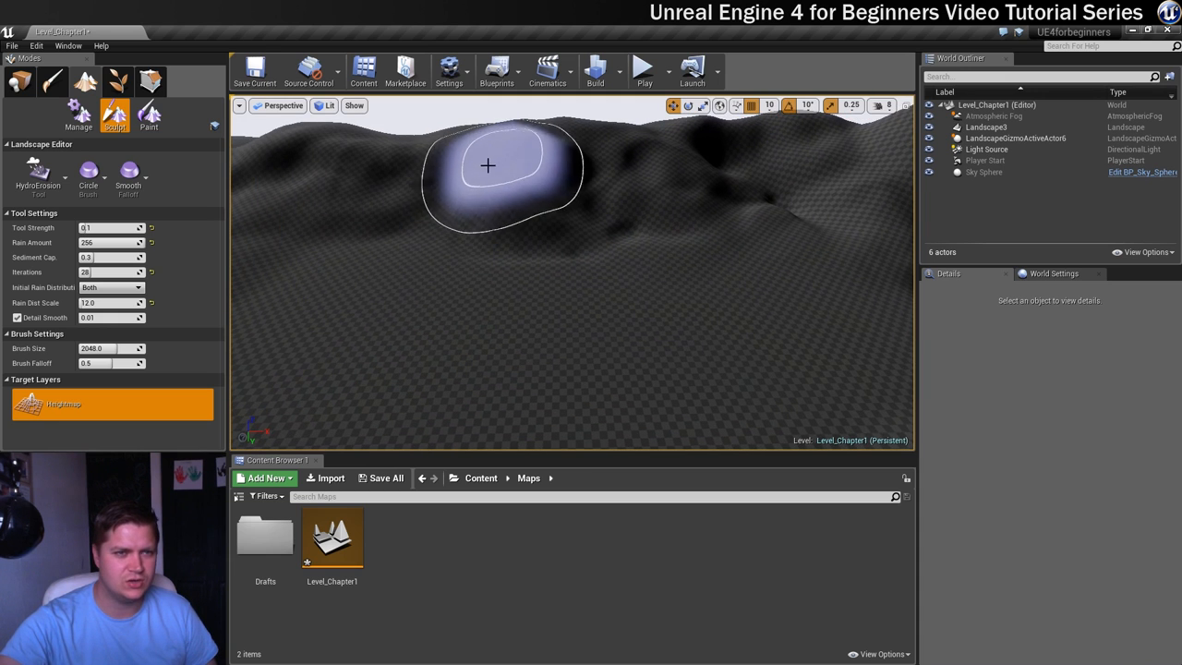
{"action": "left_click_drag", "start_coordinate": [487, 166], "coordinate": [423, 207]}
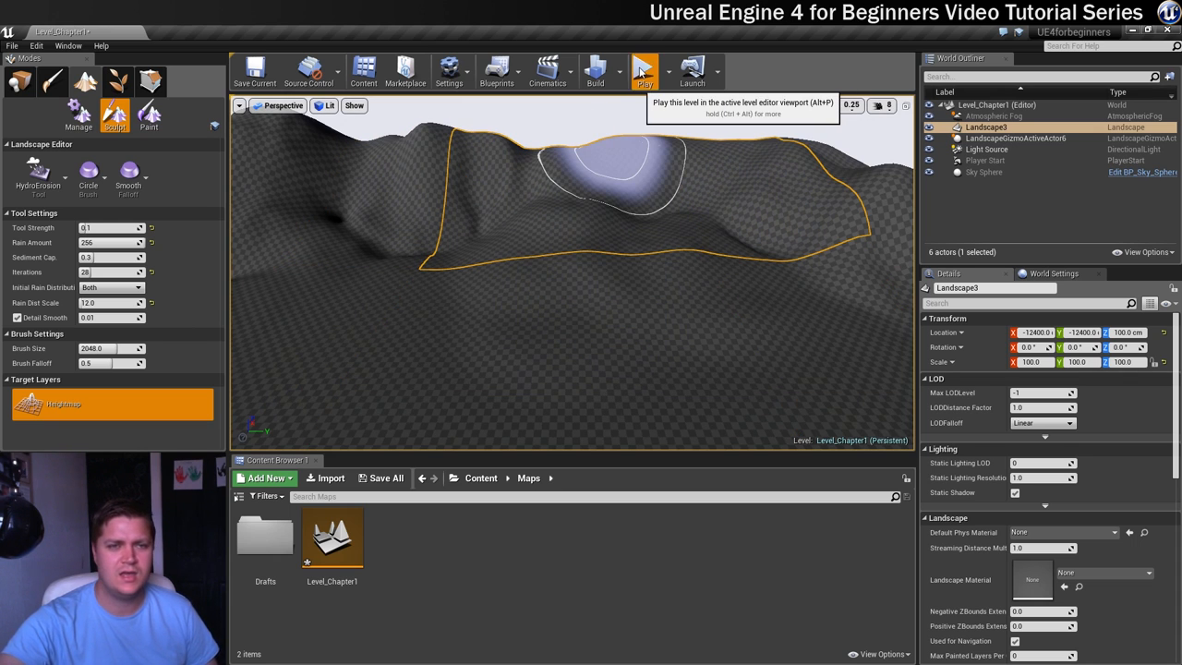
{"action": "left_click", "coordinate": [643, 70]}
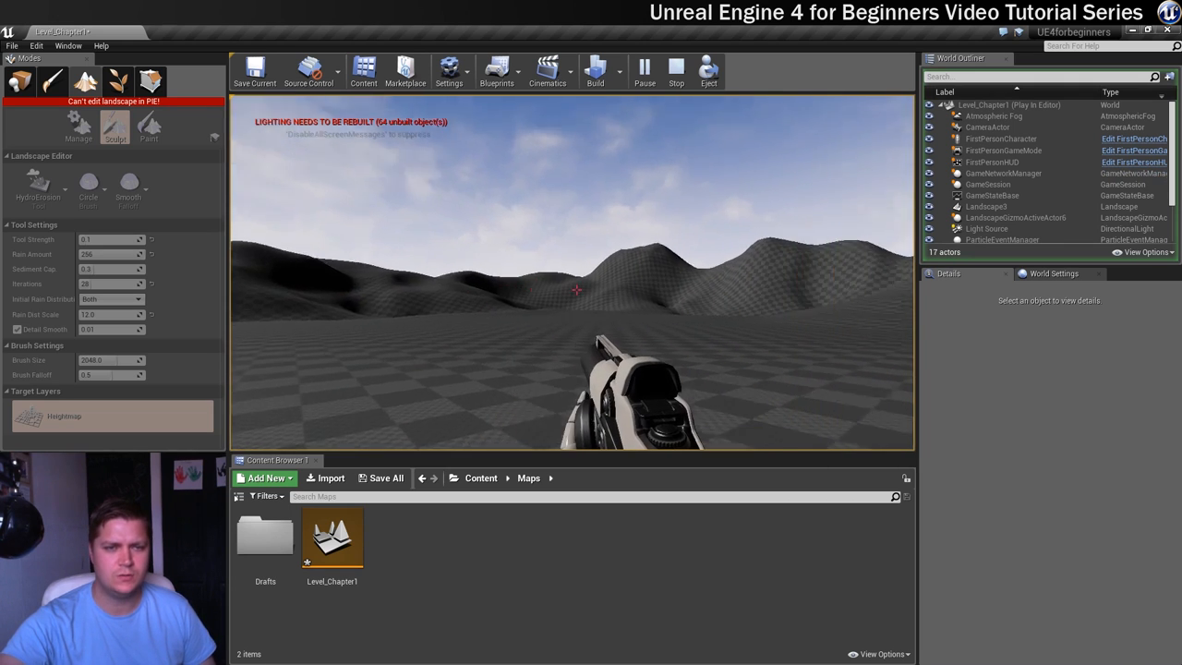
{"action": "left_click", "coordinate": [676, 70]}
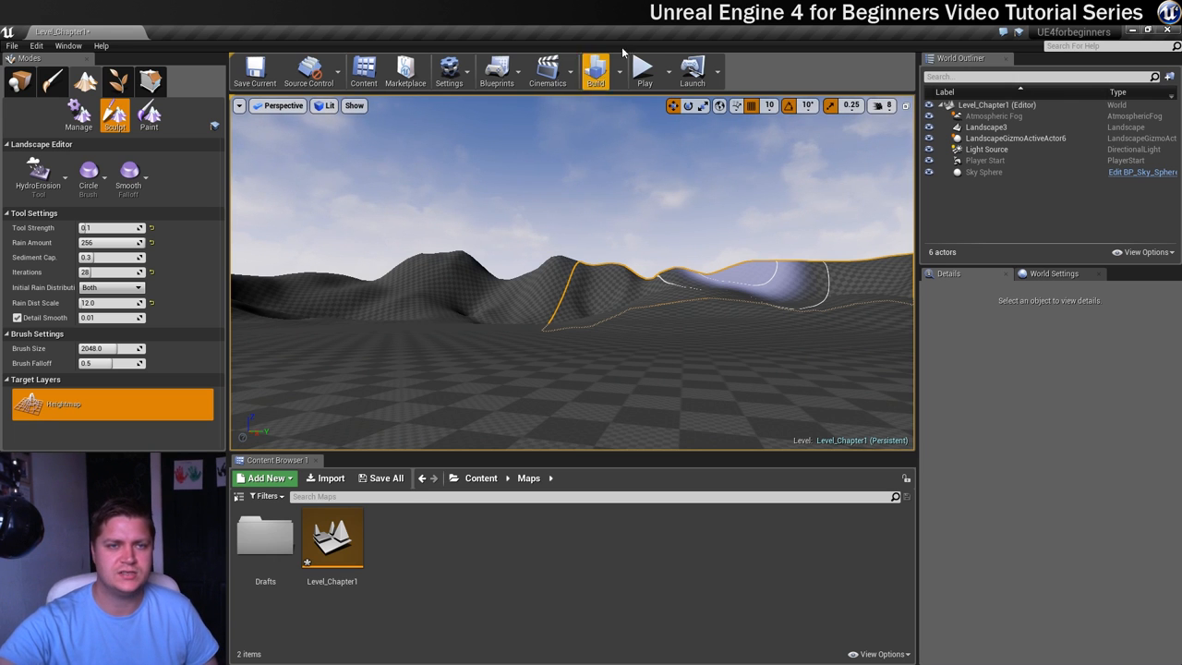
{"action": "left_click", "coordinate": [643, 71]}
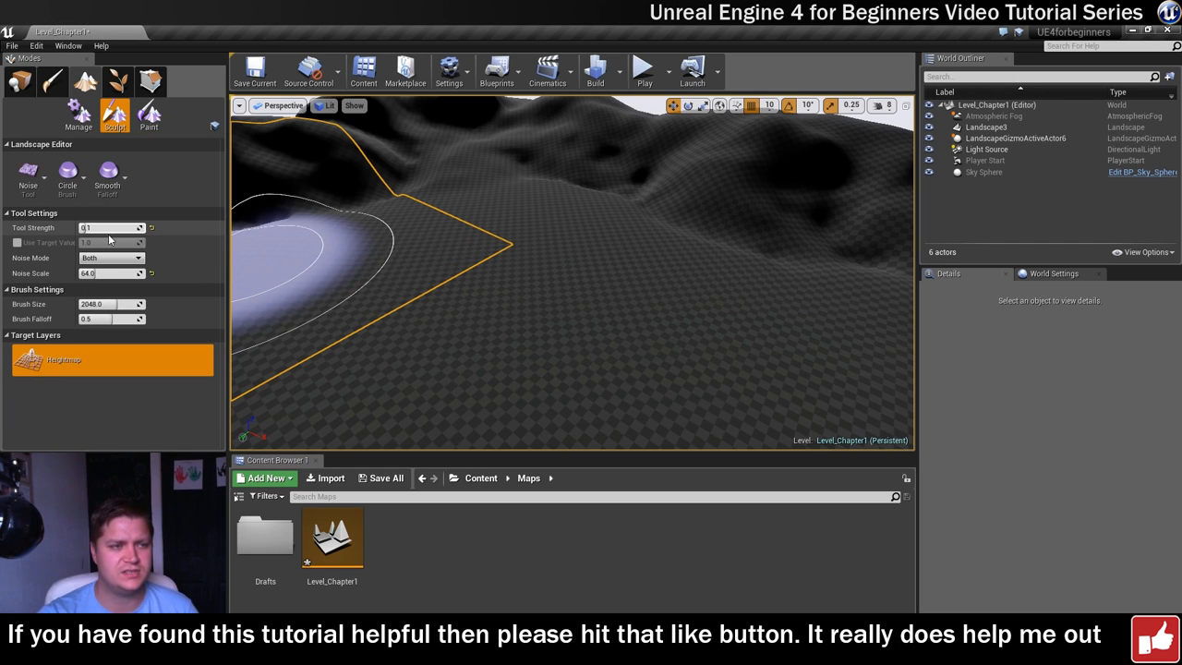
{"action": "mouse_move", "coordinate": [120, 262]}
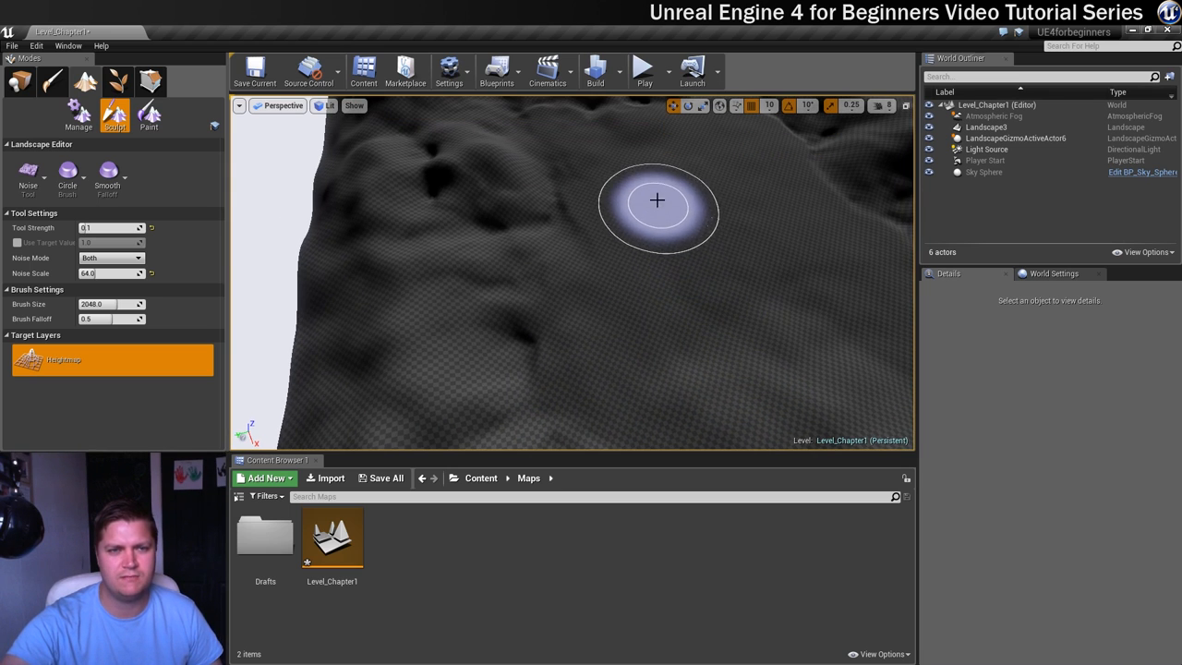
{"action": "mouse_move", "coordinate": [735, 137]}
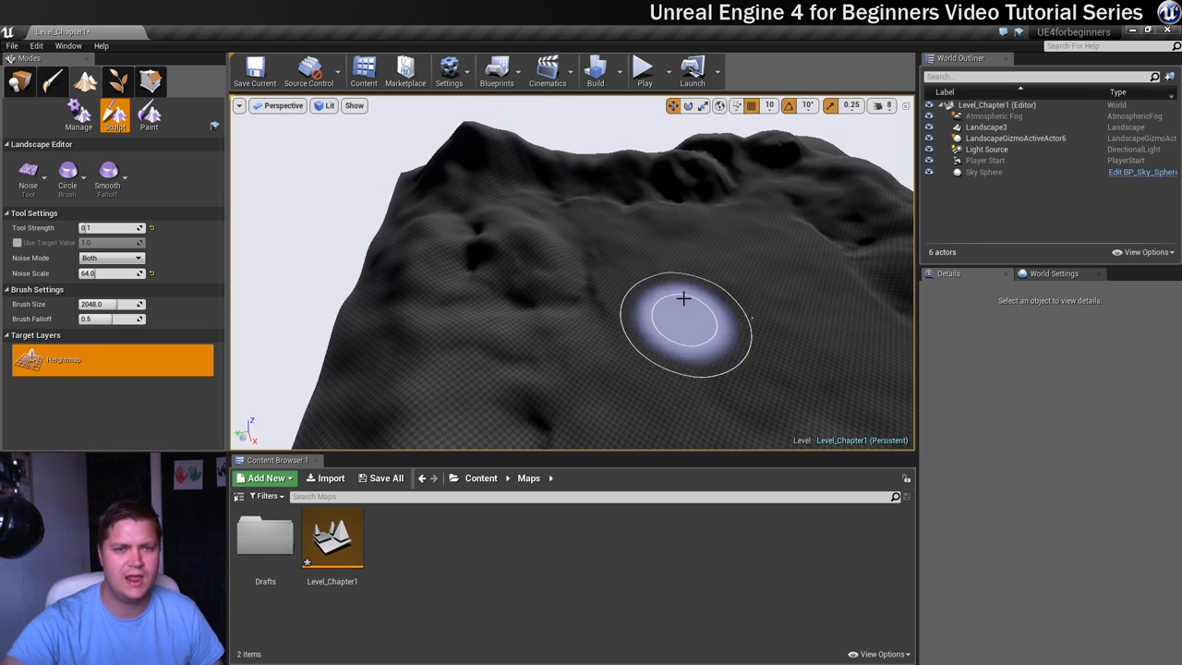
{"action": "mouse_move", "coordinate": [700, 284]}
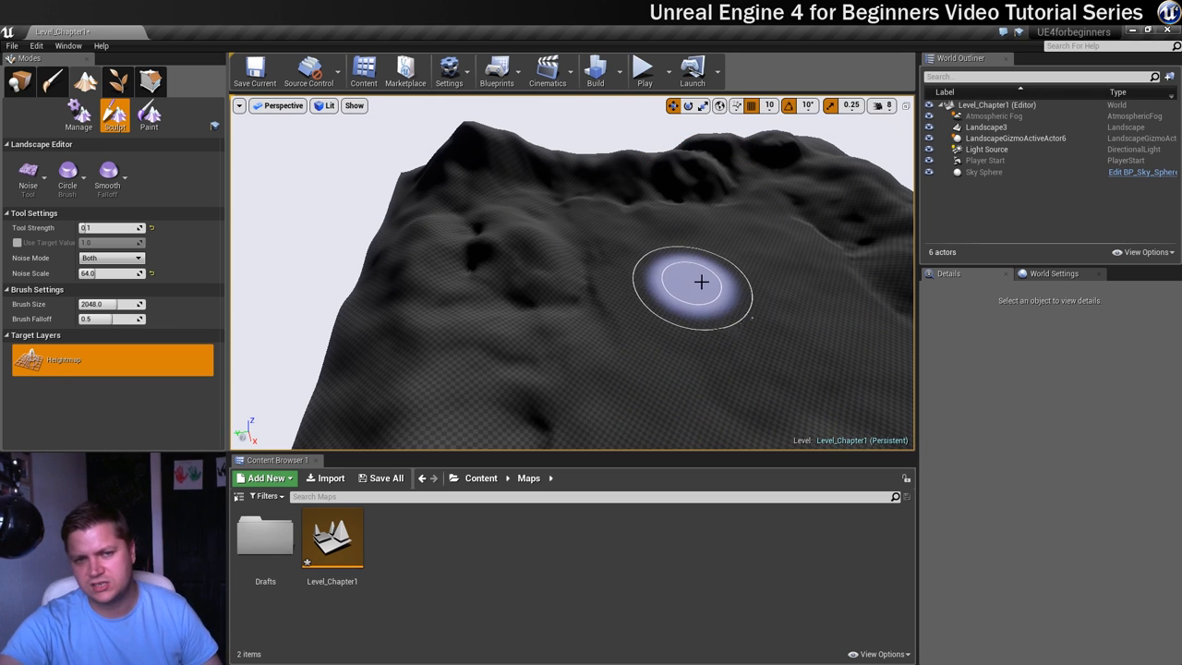
{"action": "left_click", "coordinate": [643, 70]}
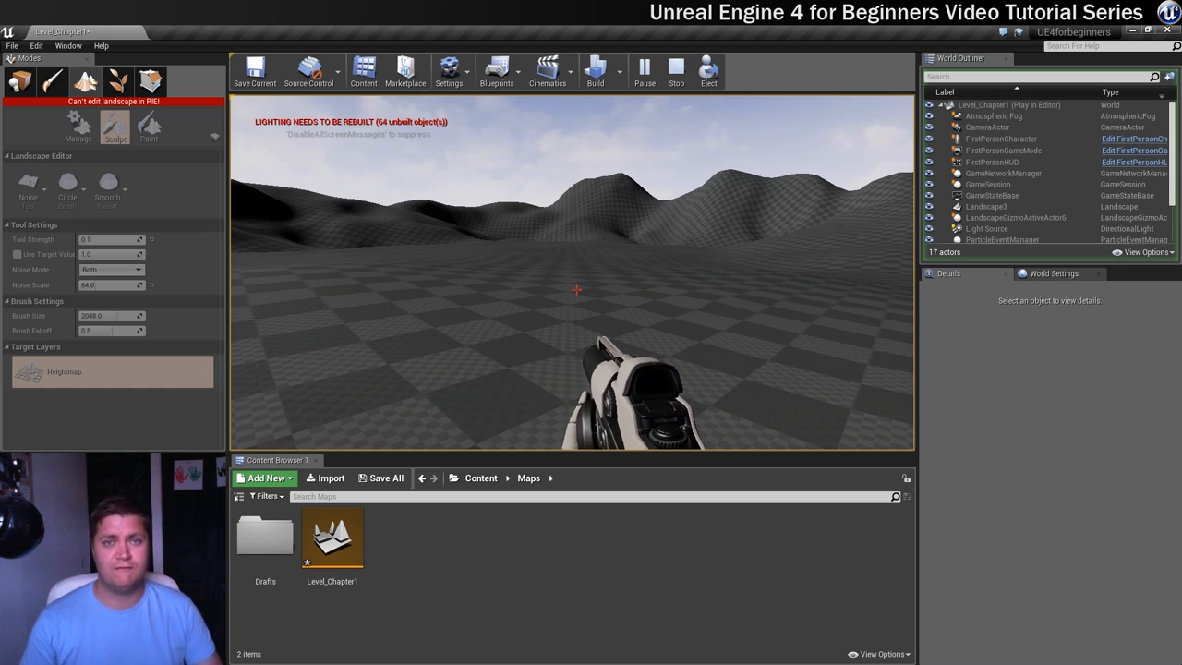
{"action": "left_click", "coordinate": [676, 71]}
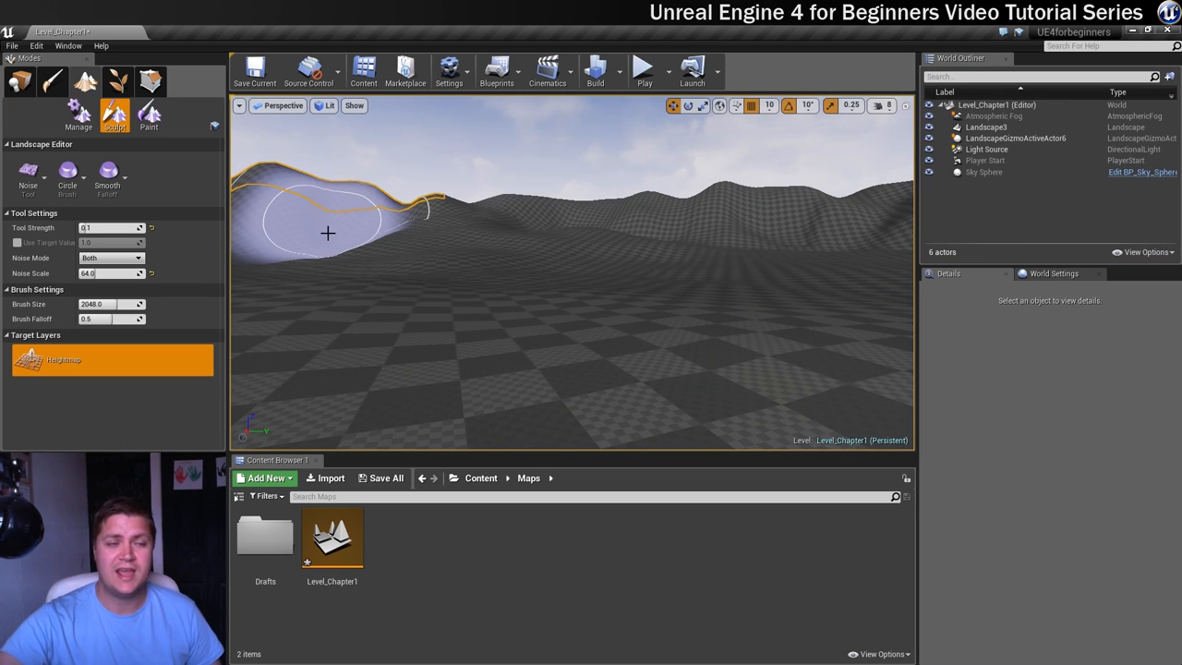
Use the Smooth sculpt tool to soften the rough, noisy hillside patches
{"action": "left_click", "coordinate": [74, 185]}
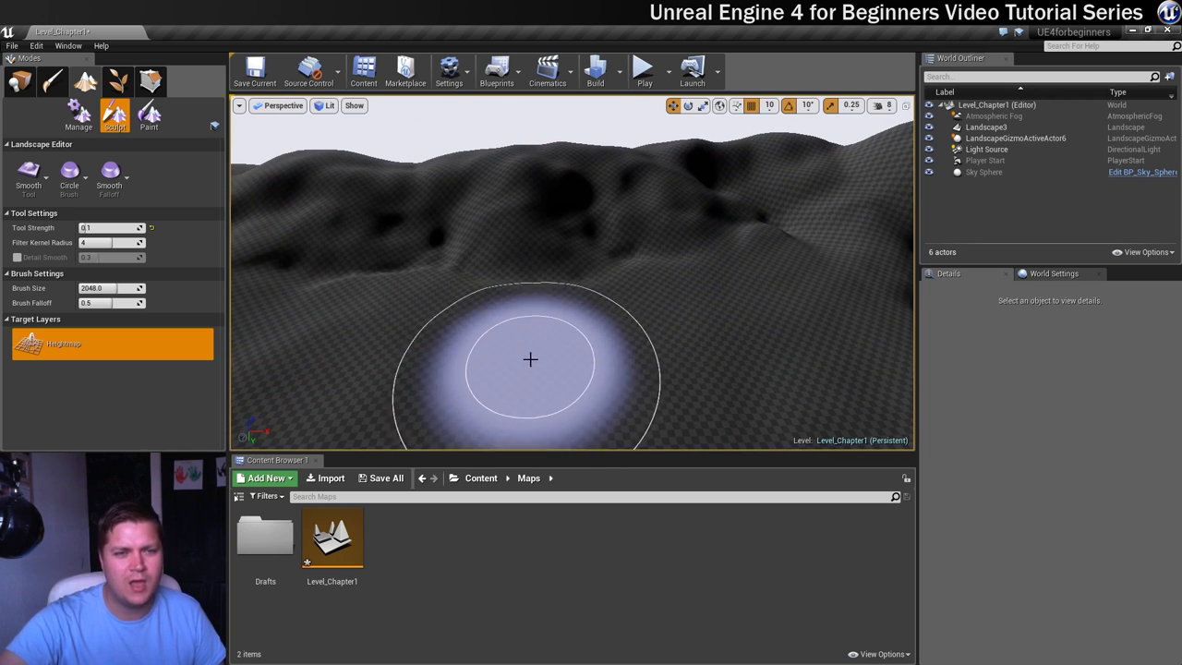
{"action": "left_click_drag", "start_coordinate": [530, 359], "coordinate": [373, 288]}
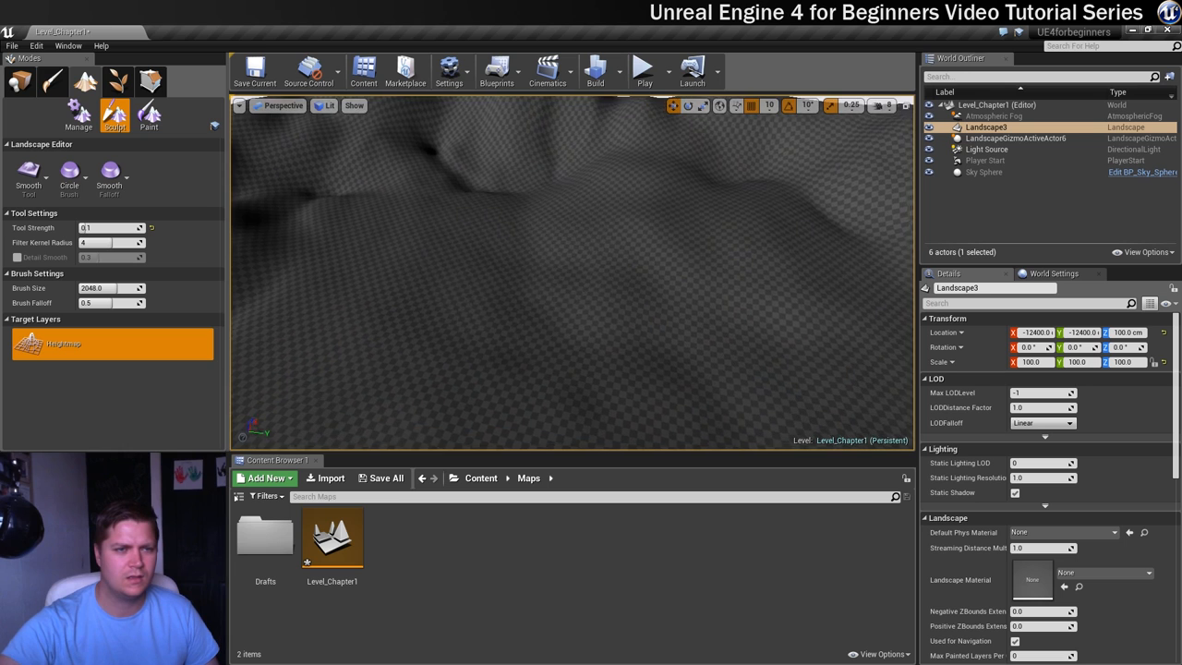
{"action": "left_click", "coordinate": [445, 162]}
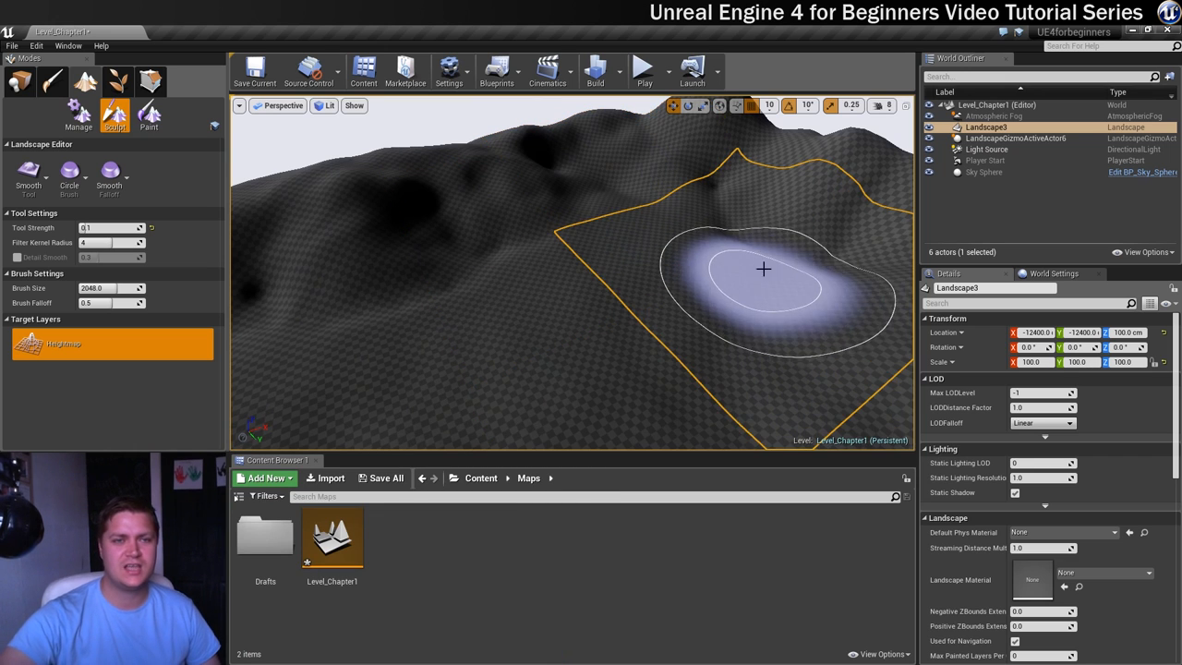
{"action": "left_click", "coordinate": [644, 70]}
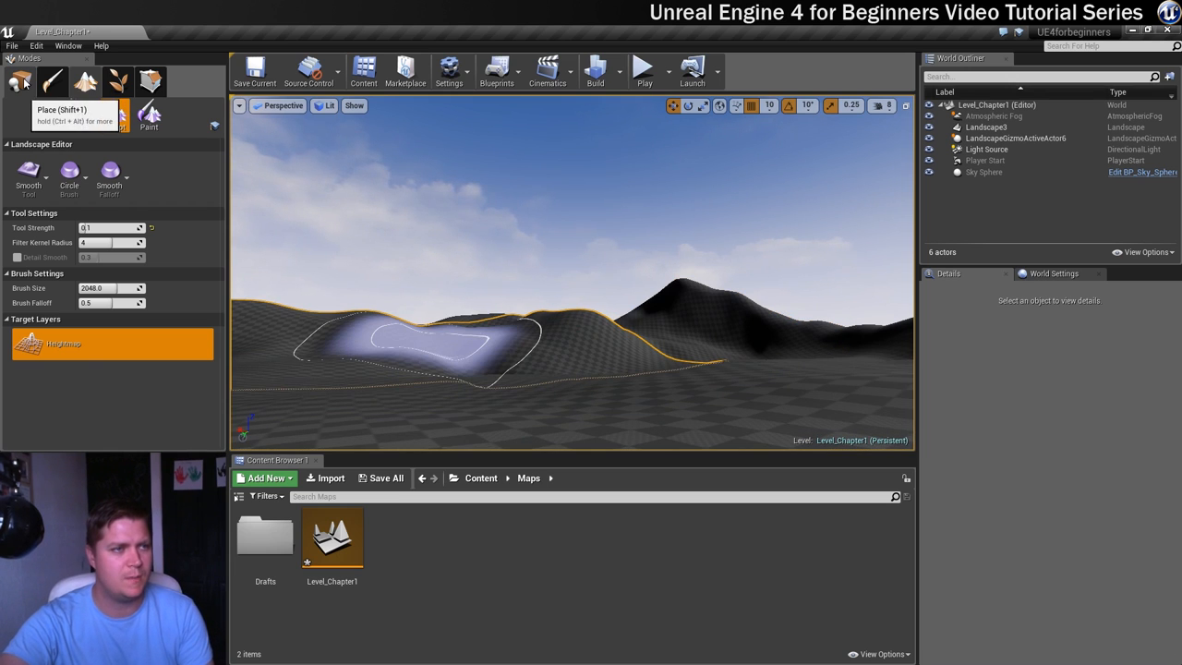
Leave landscape sculpting and return to Place mode for ordinary level editing
{"action": "left_click", "coordinate": [11, 45]}
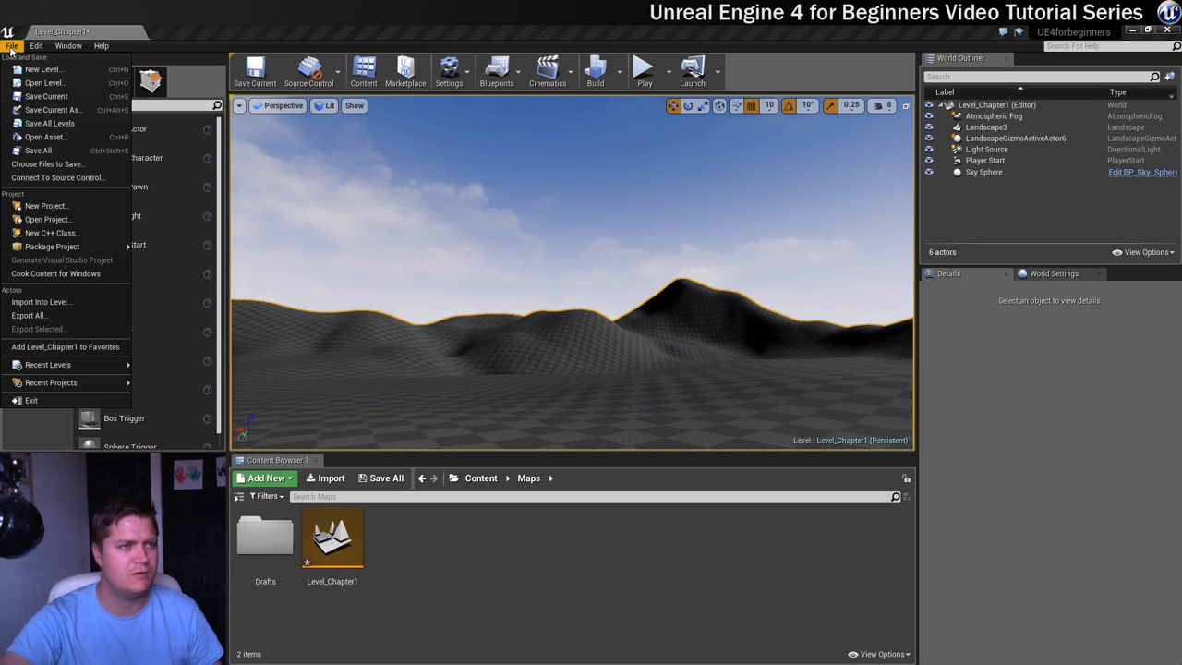
Save the level as Level_Chapter2 in the Maps folder and dismiss the unload warning
{"action": "left_click", "coordinate": [52, 109]}
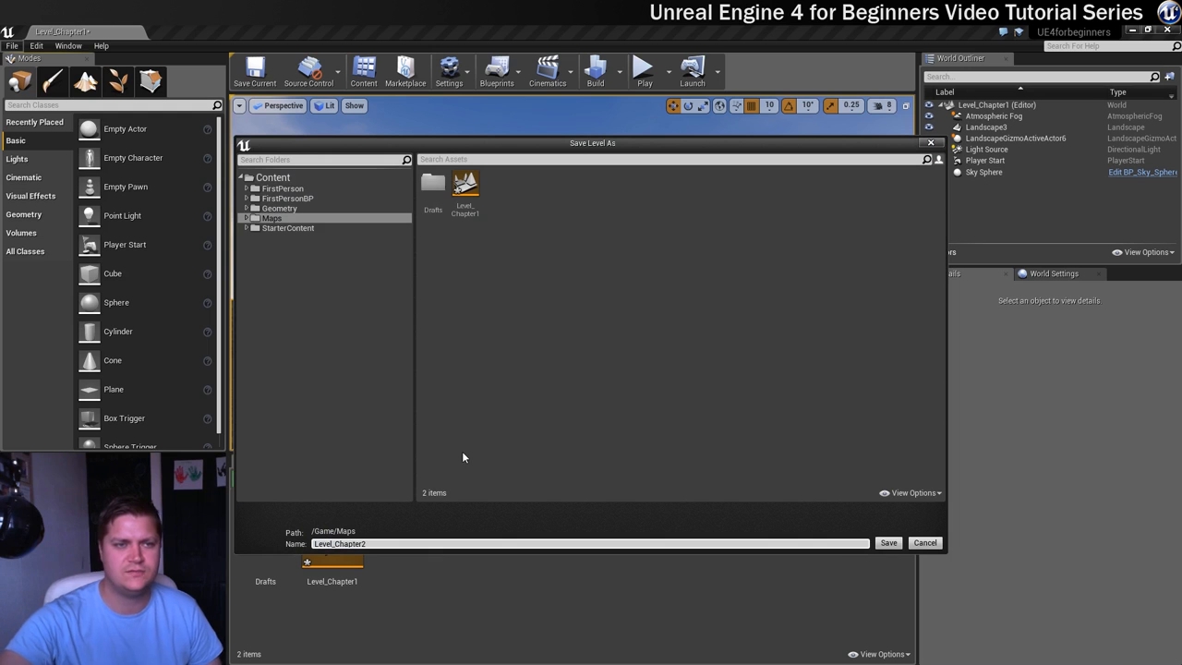
{"action": "left_click", "coordinate": [886, 543]}
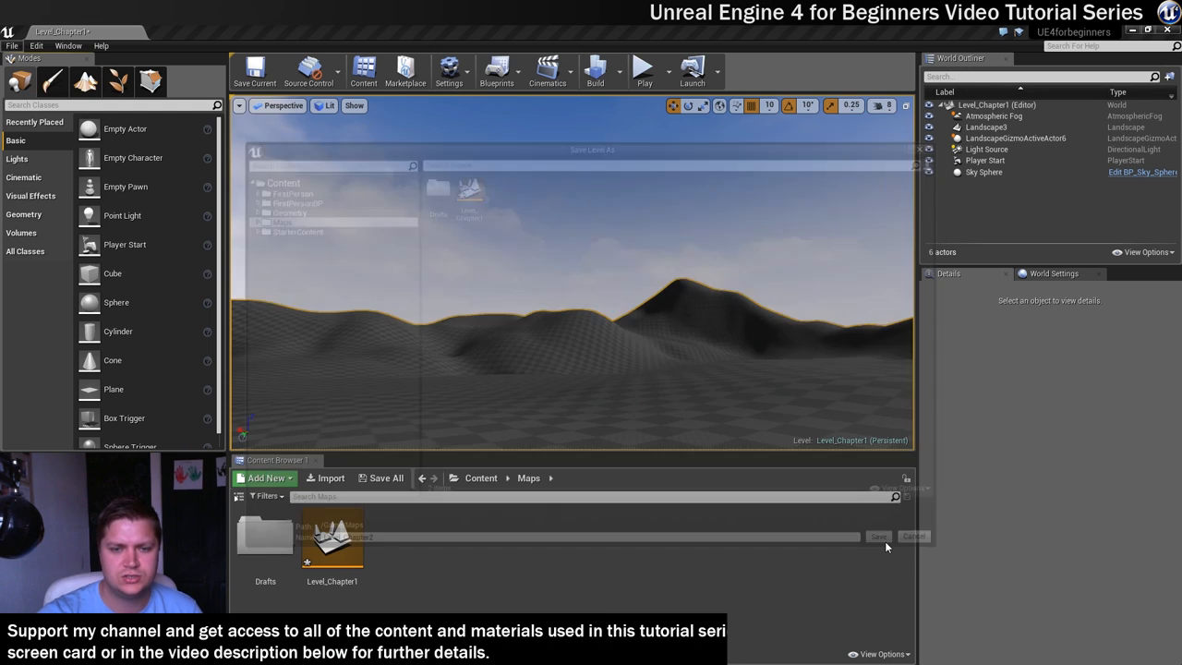
{"action": "left_click", "coordinate": [877, 535]}
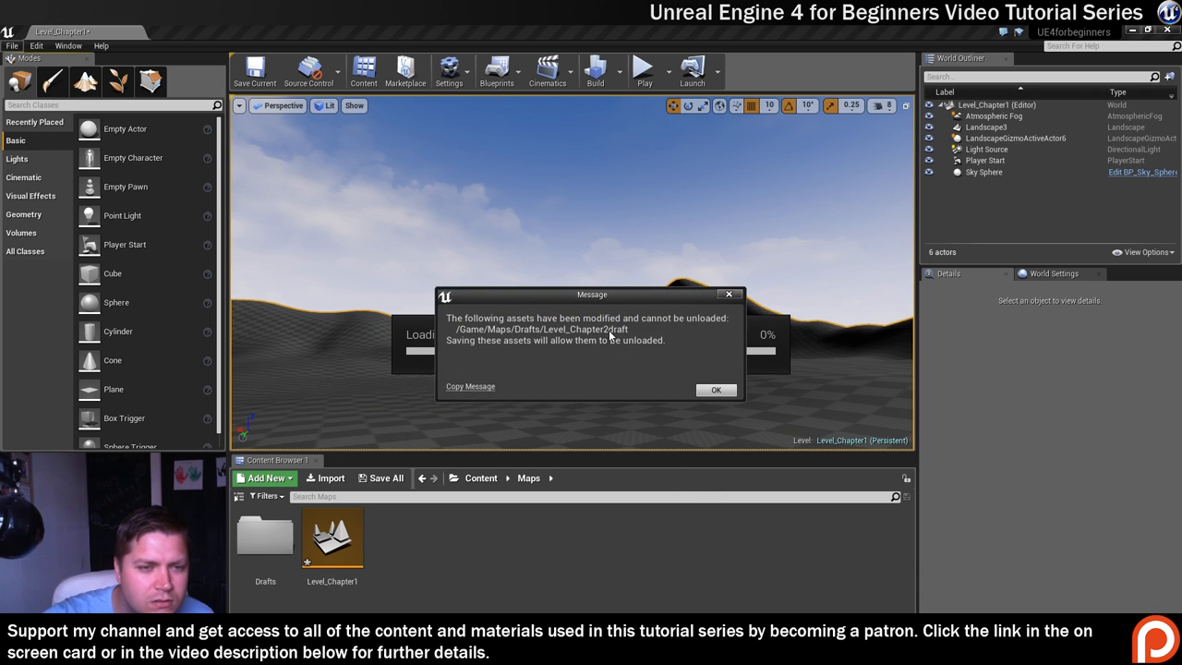
{"action": "left_click", "coordinate": [717, 388]}
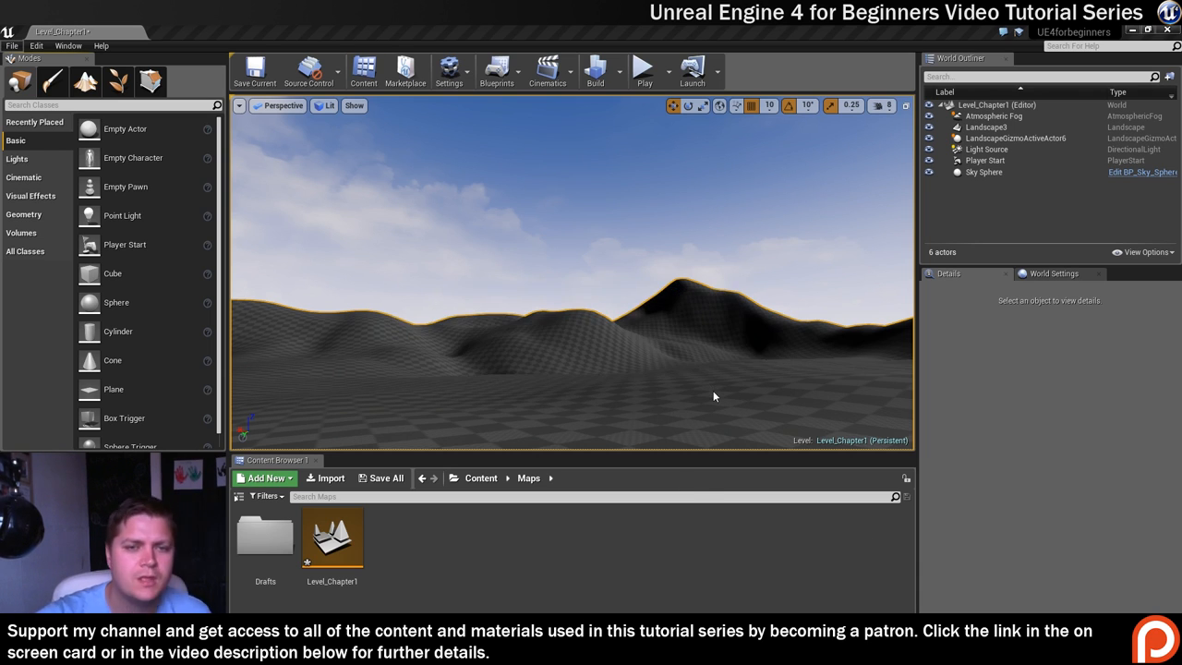